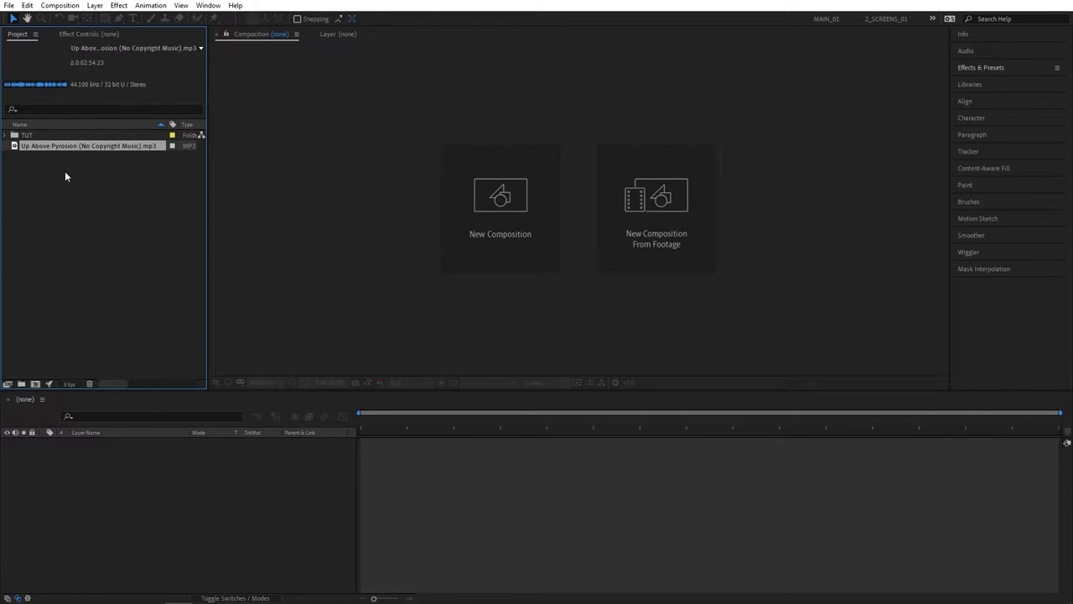
mouse_move(124, 177)
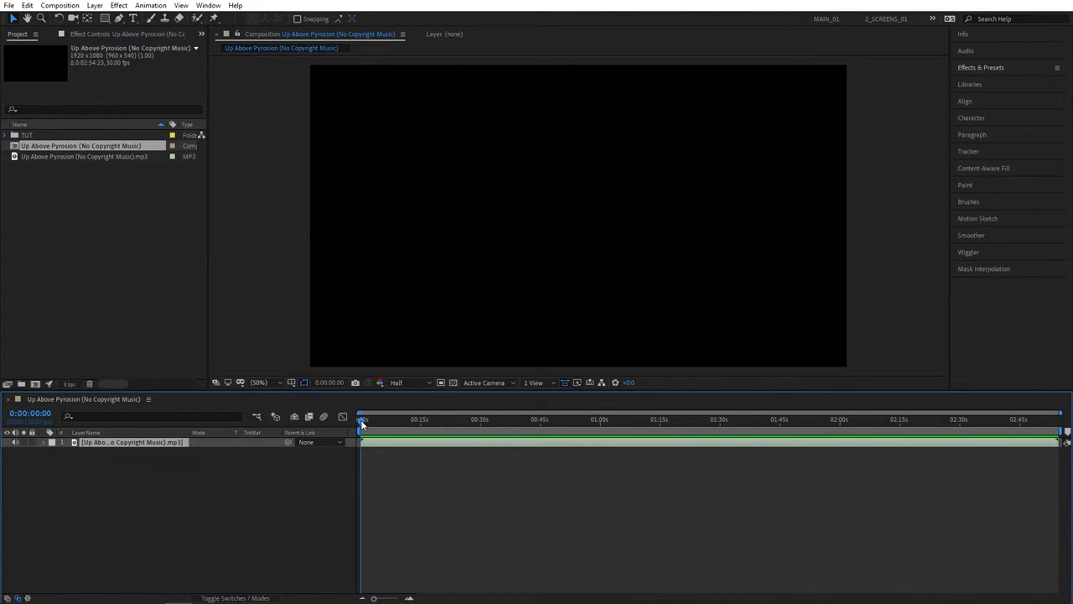
mouse_move(168, 297)
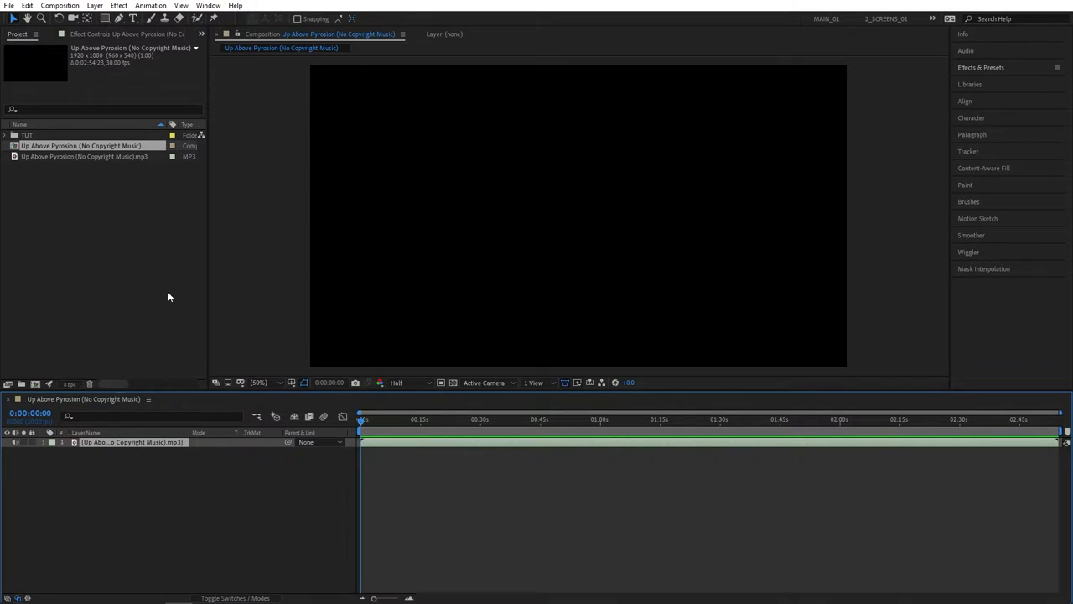
Step: Rename the song comp to Music, nest it in a Spectrum comp, and add a Spectrum solid
double_click(81, 145)
type("Music")
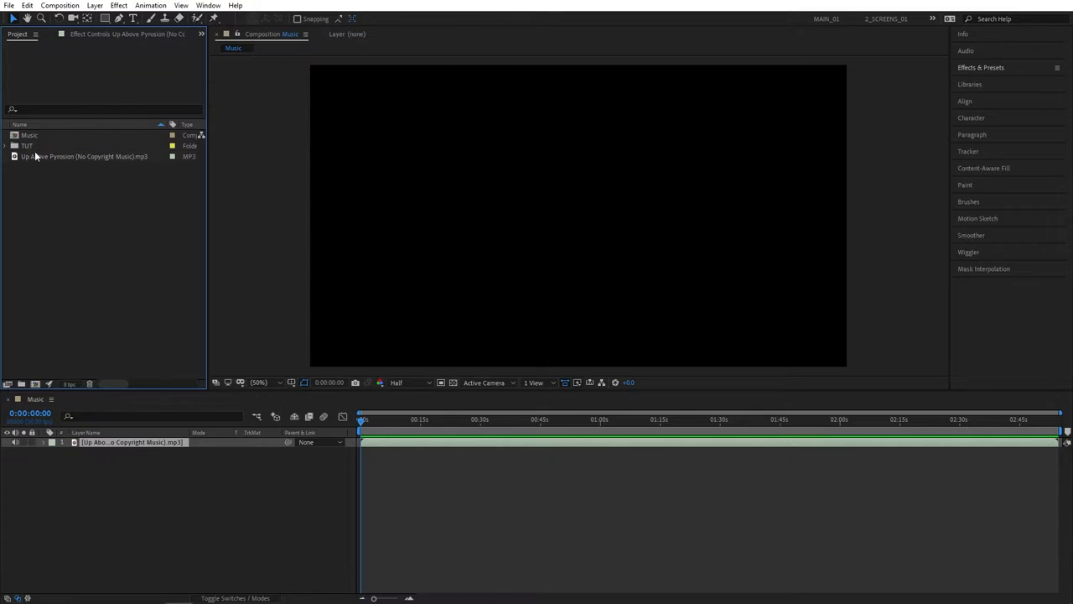
left_click(29, 135)
type("Spectrum")
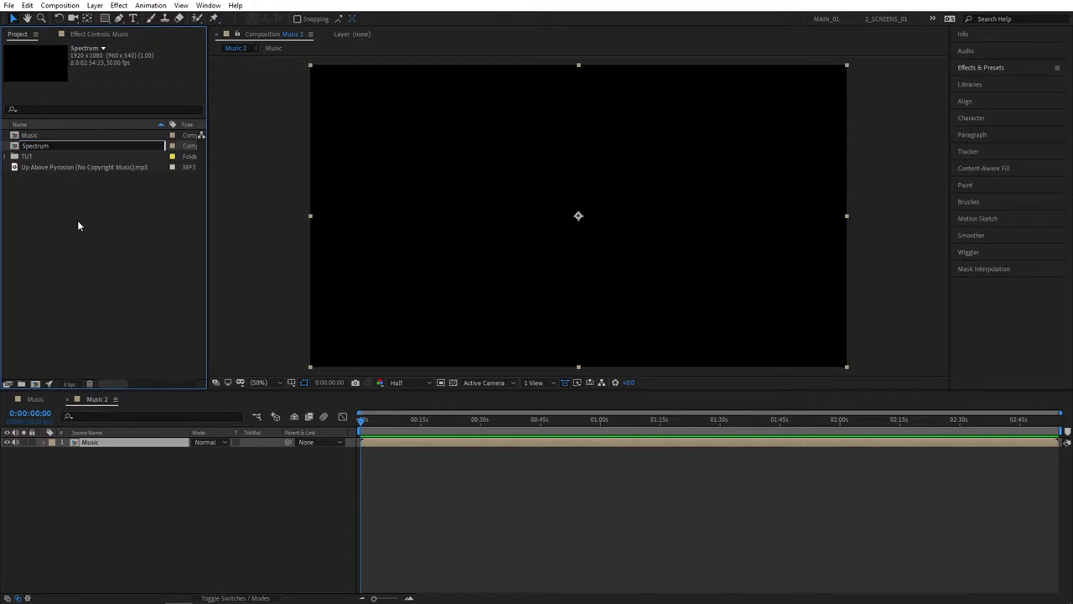
double_click(36, 145)
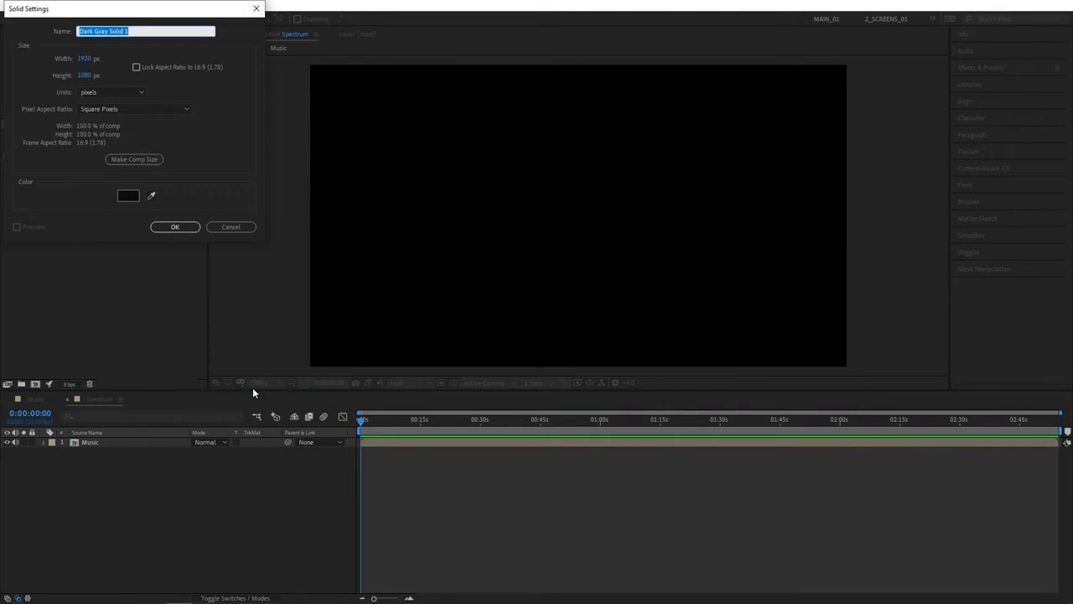
type("Spectrum")
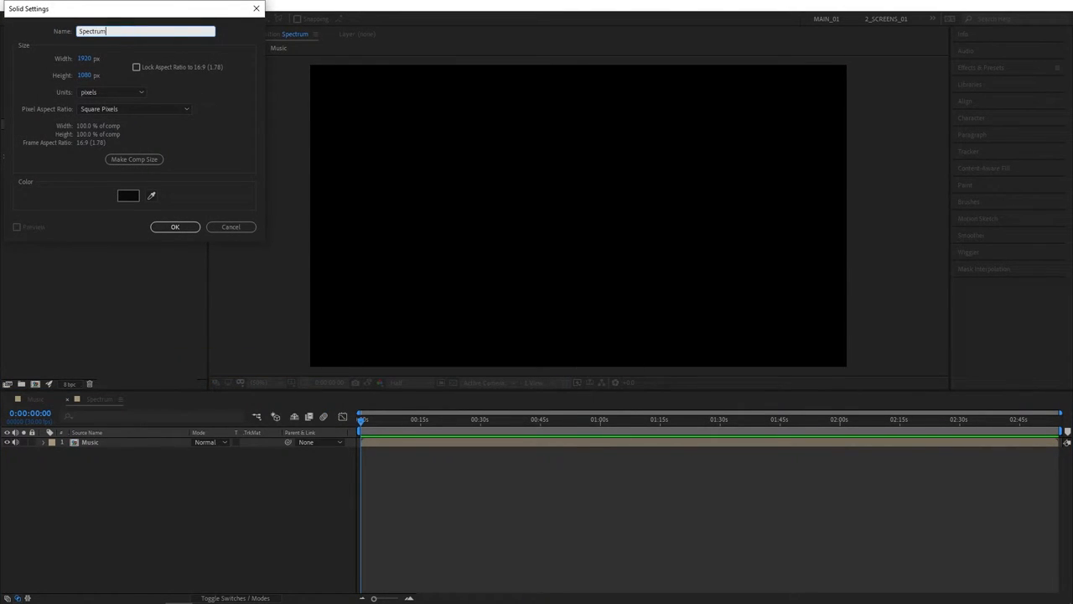
left_click(175, 227)
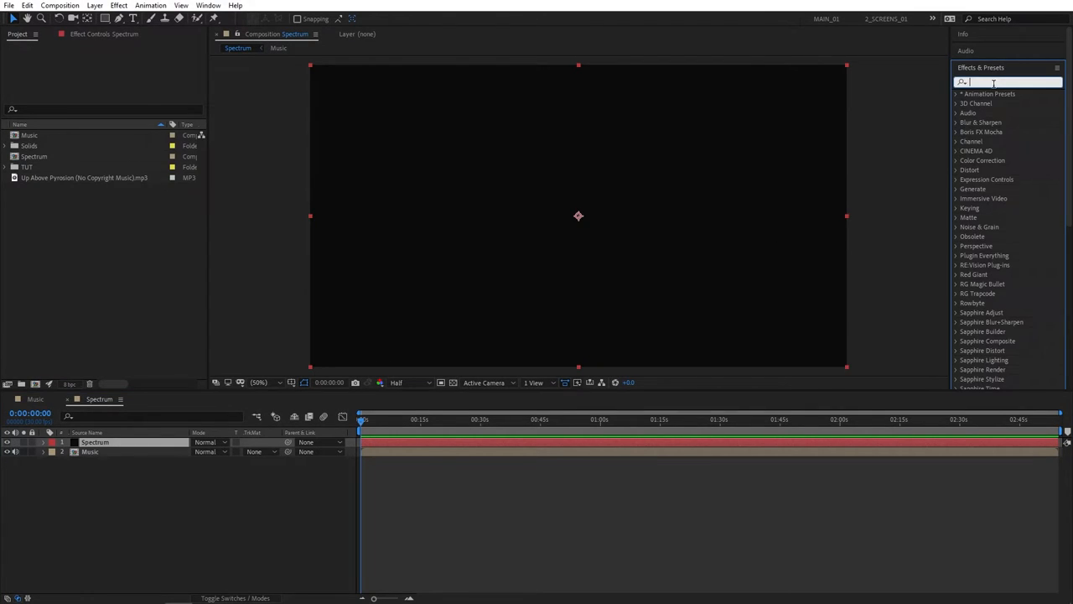
Step: Apply Trapcode Form with XYZ Individual sizes 400/400/200 and particles 300/300/1
type("form")
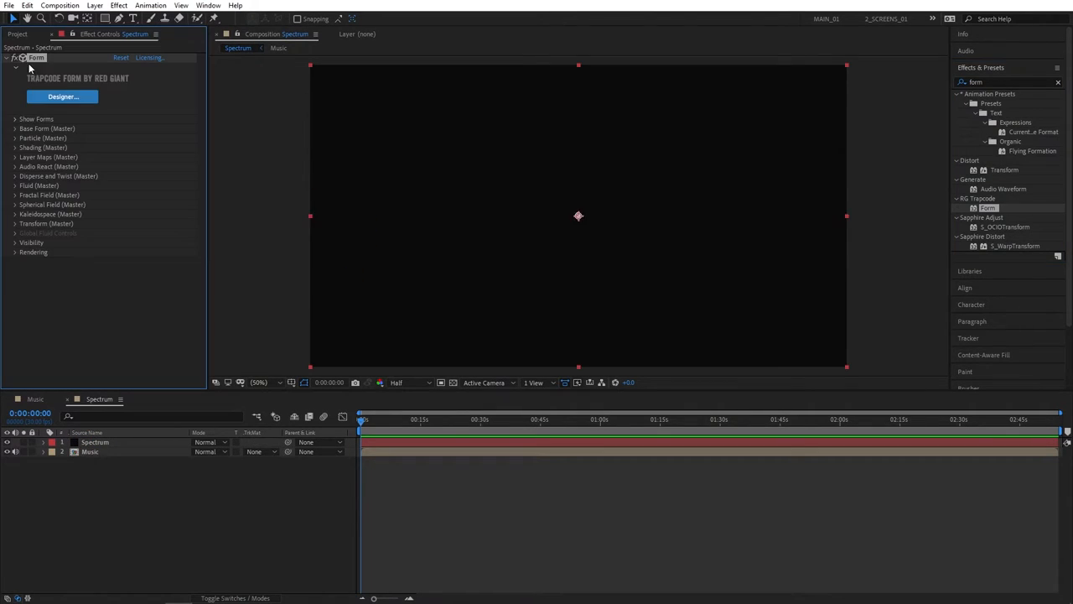
left_click(15, 86)
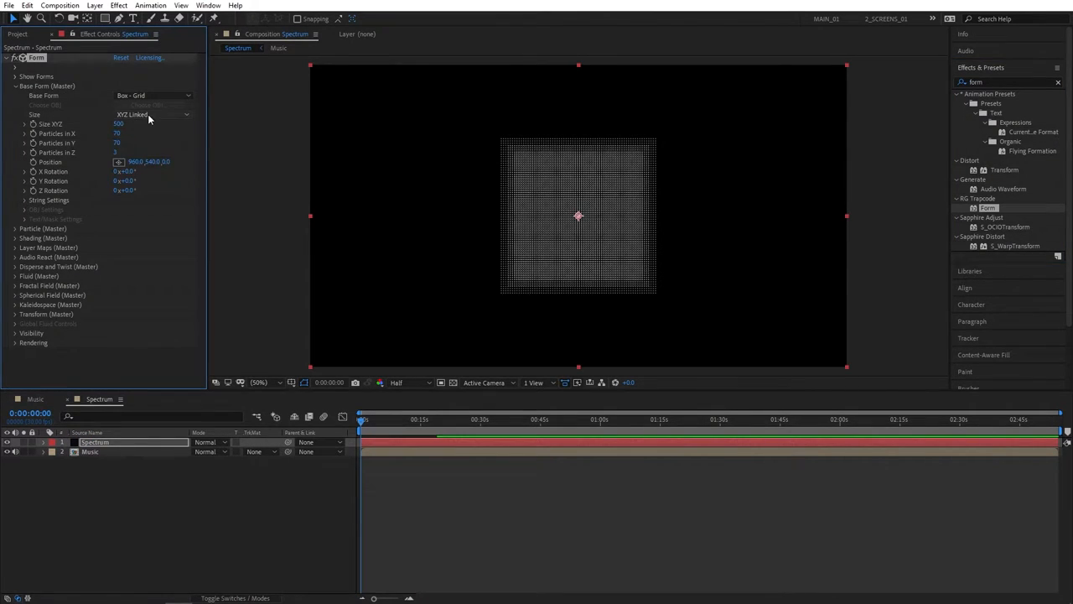
left_click(152, 114)
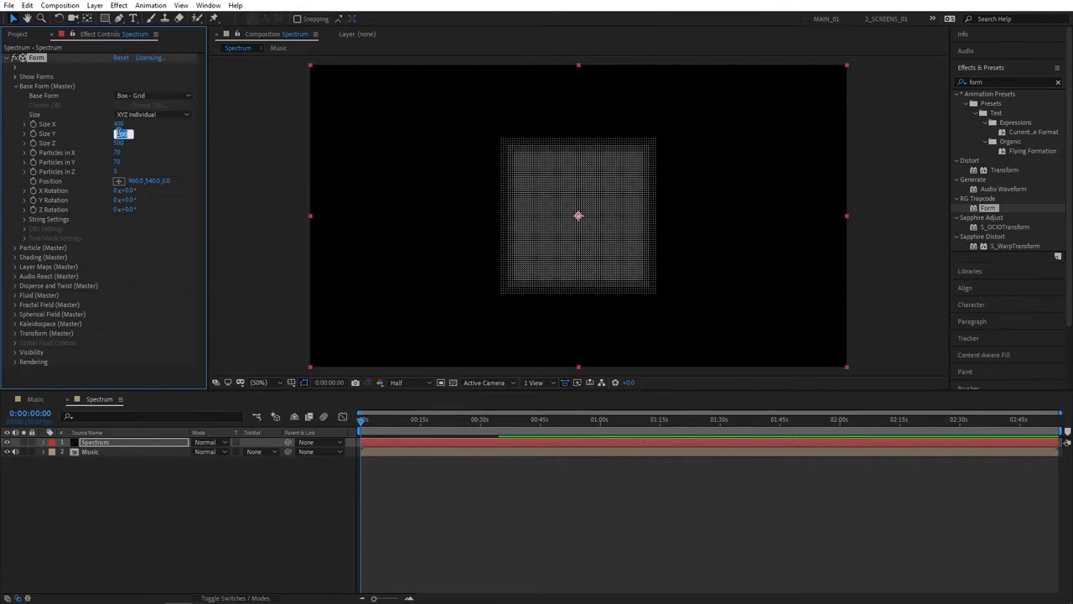
left_click(122, 142)
type("200")
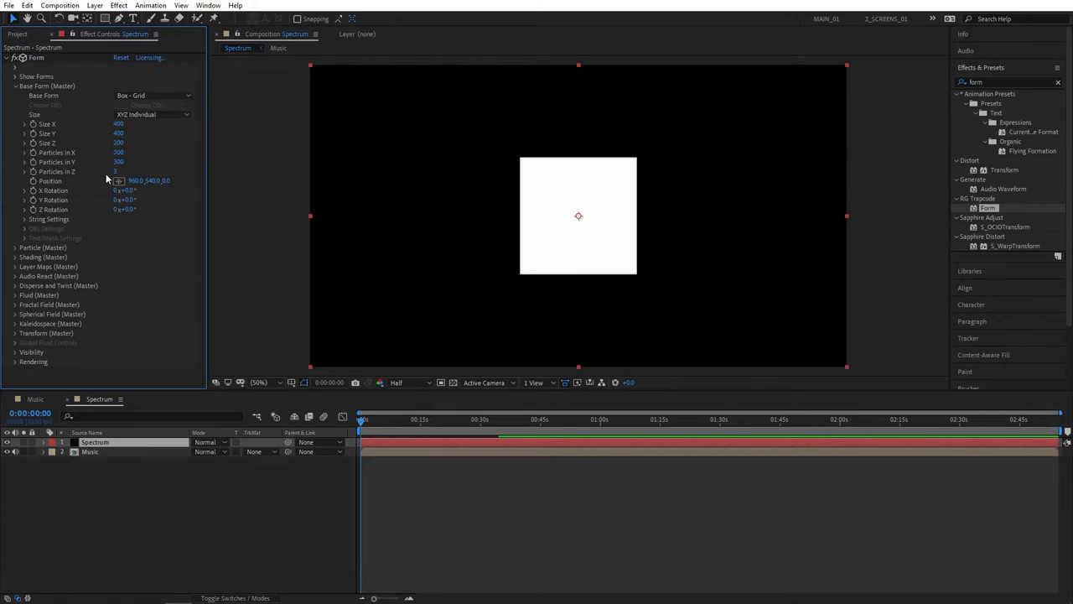
left_click(119, 172)
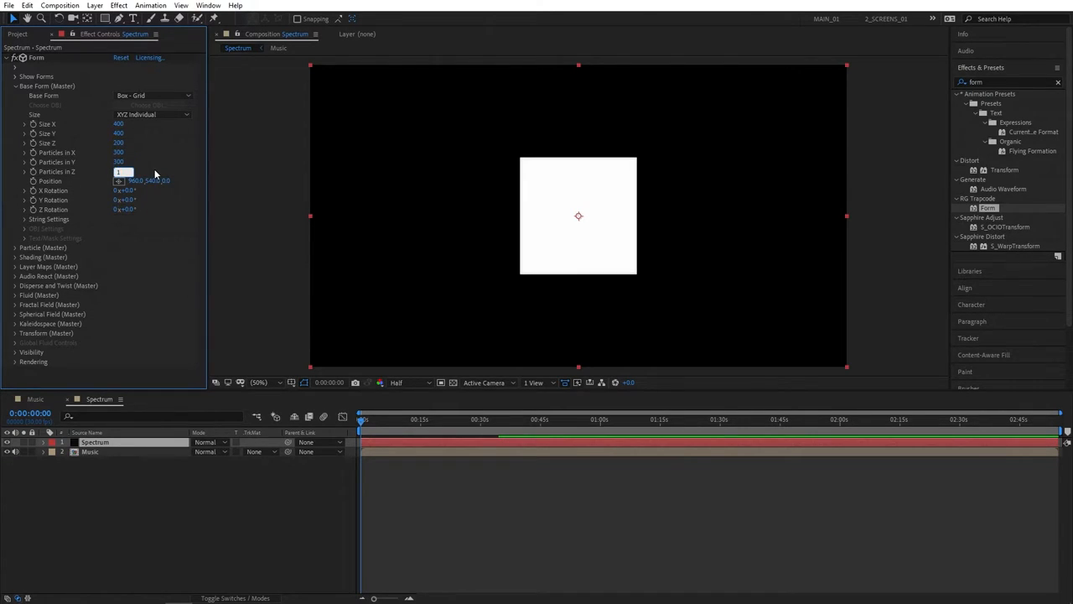
left_click(15, 85)
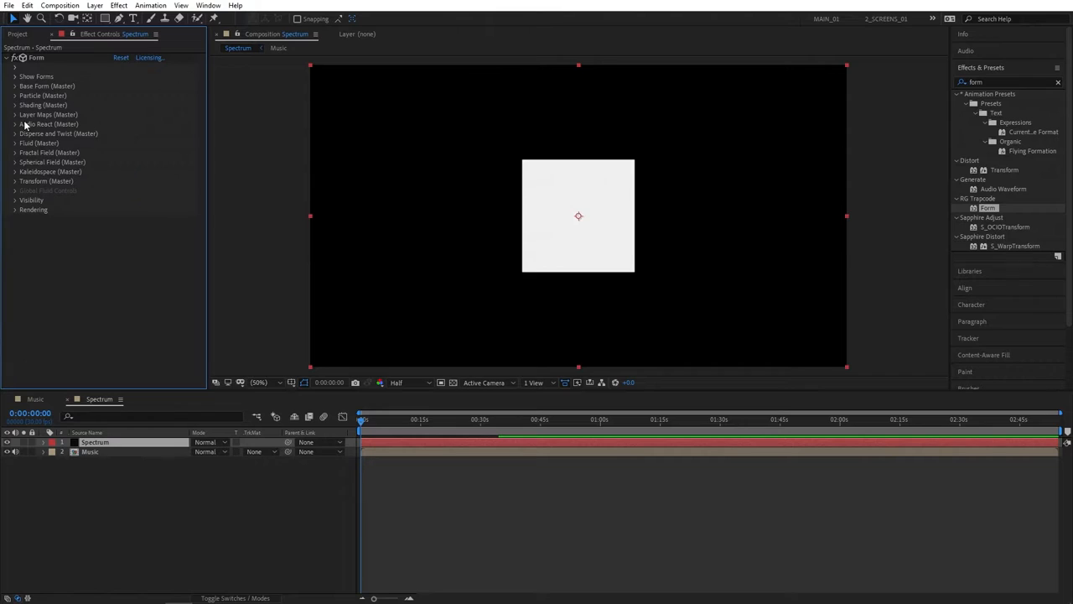
Step: Set Form's Sphere 1 field to strength 100, radius 300 and feather 40
left_click(15, 162)
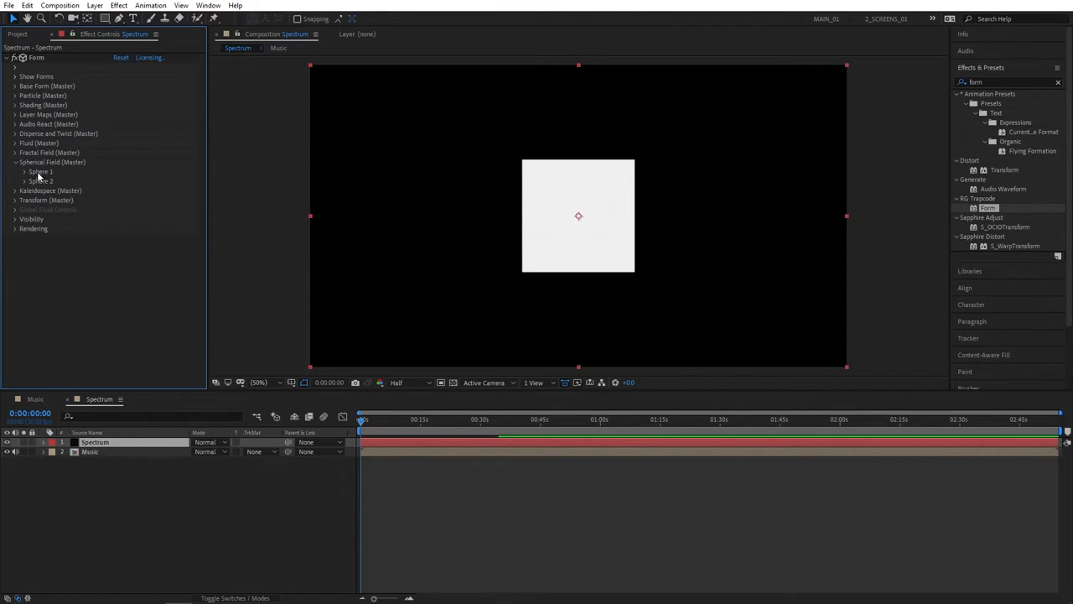
left_click(25, 171)
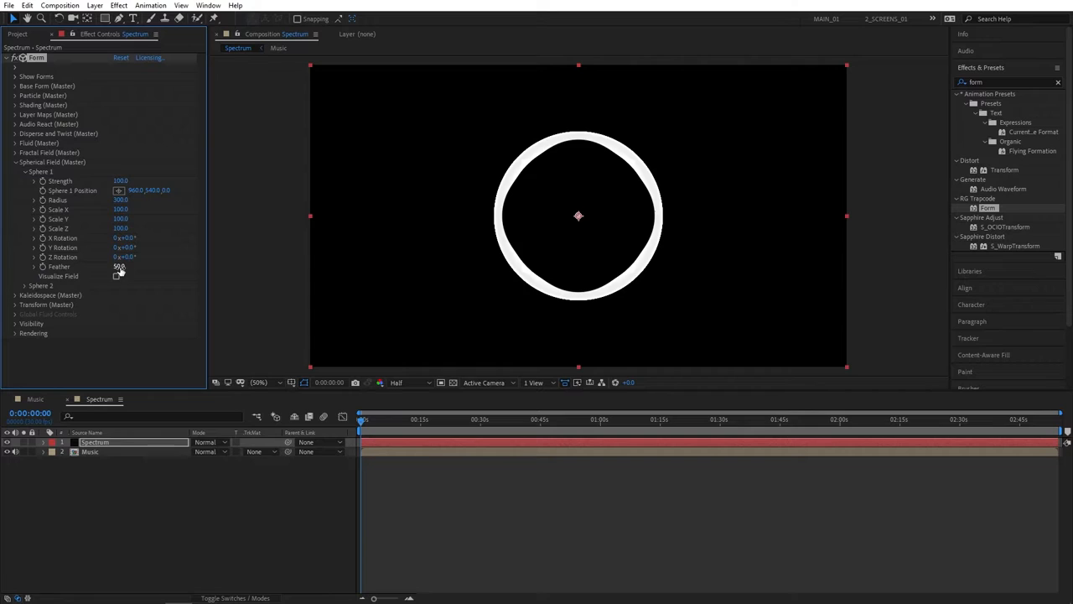
type("40.0")
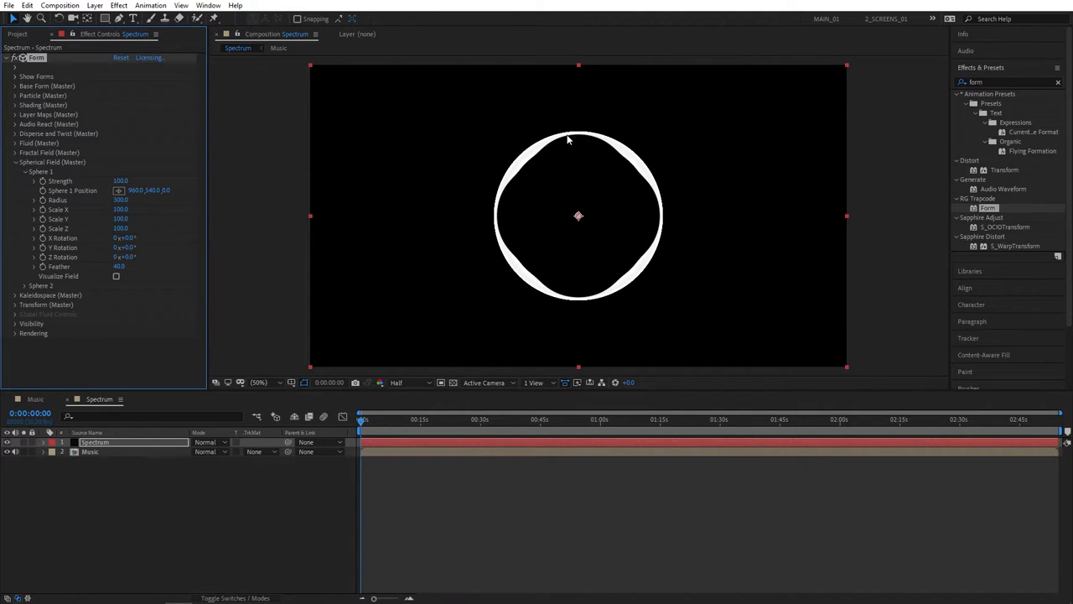
mouse_move(376, 228)
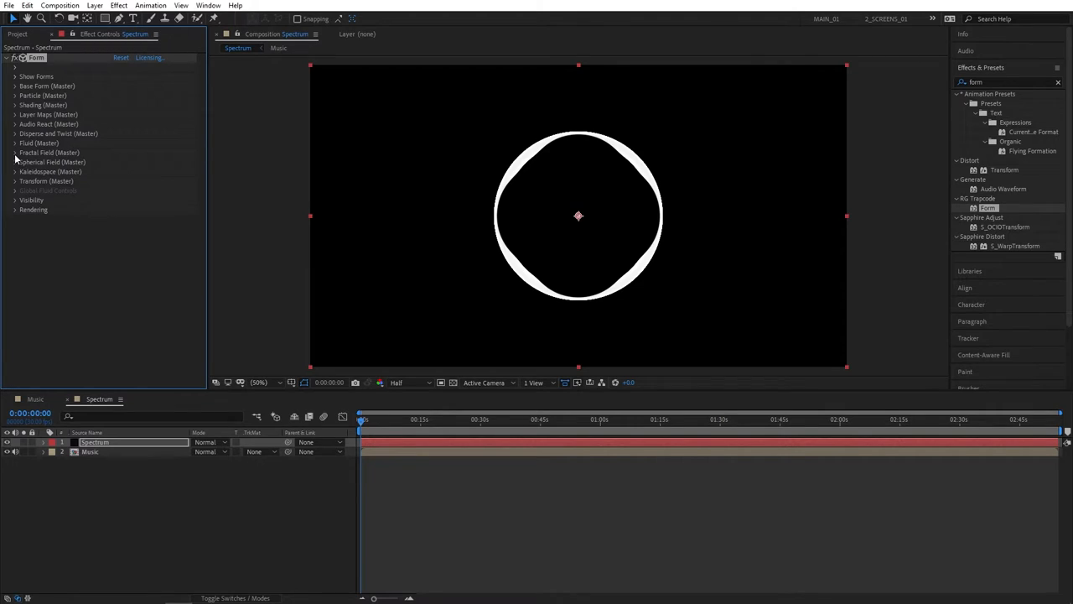
Step: Set Form's Fractal Field to Affect Size 2, Affect Opacity 2 and Displace 100
left_click(16, 153)
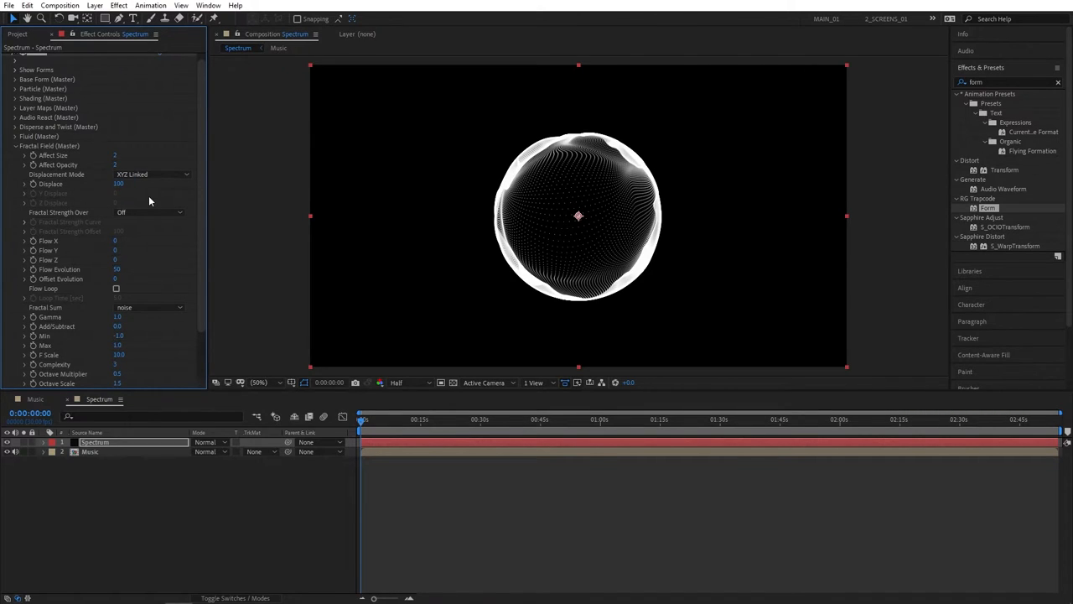
left_click(522, 420)
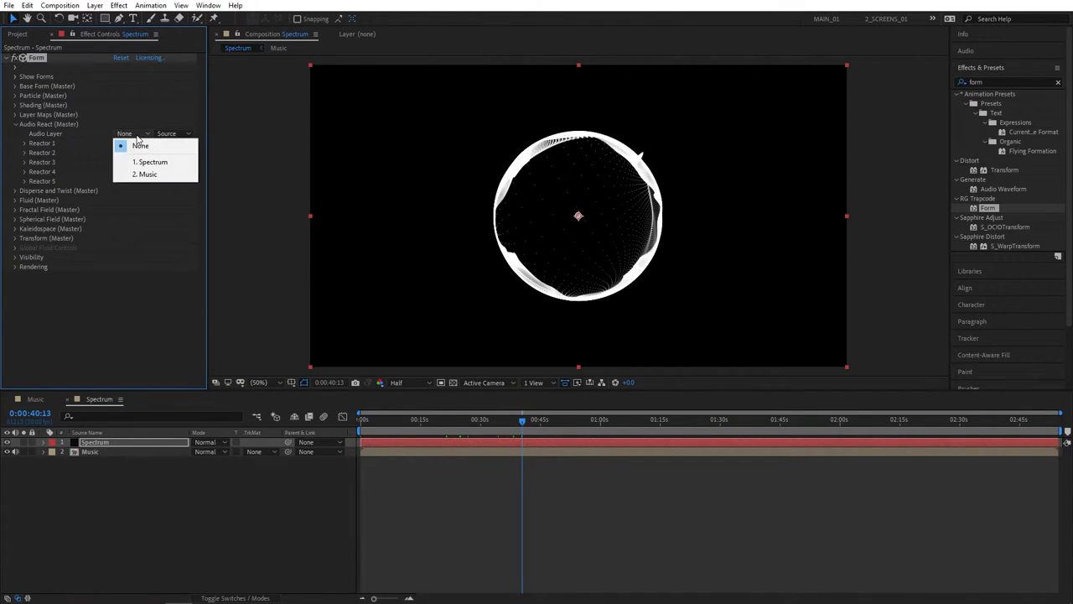
Step: Set Audio React to the Music layer, with Reactor 1 driving Fractal and Reactor 2 Sphere 1 Size
left_click(146, 174)
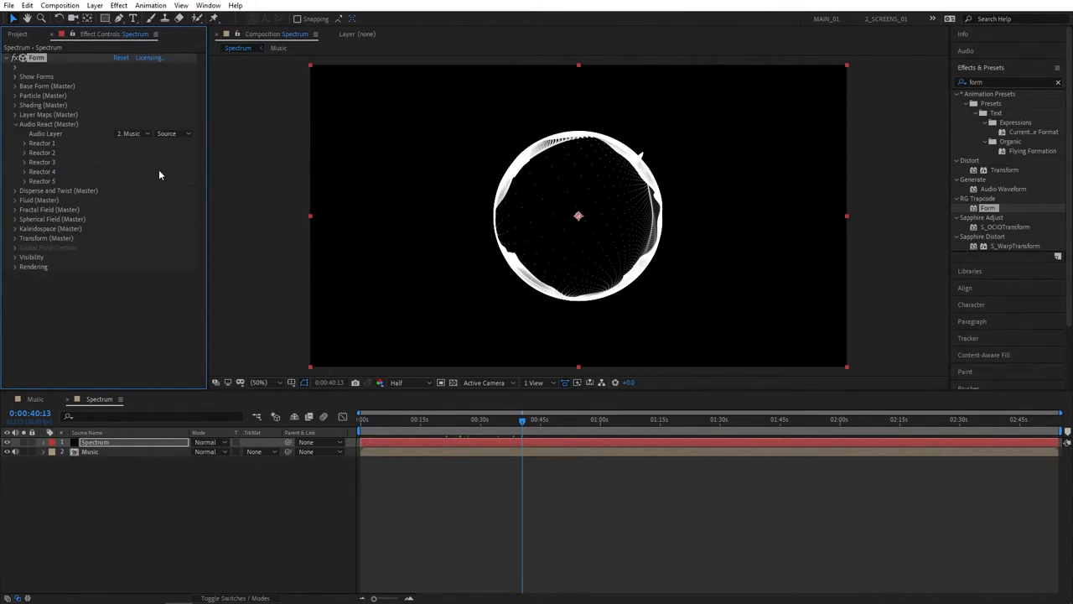
left_click(25, 142)
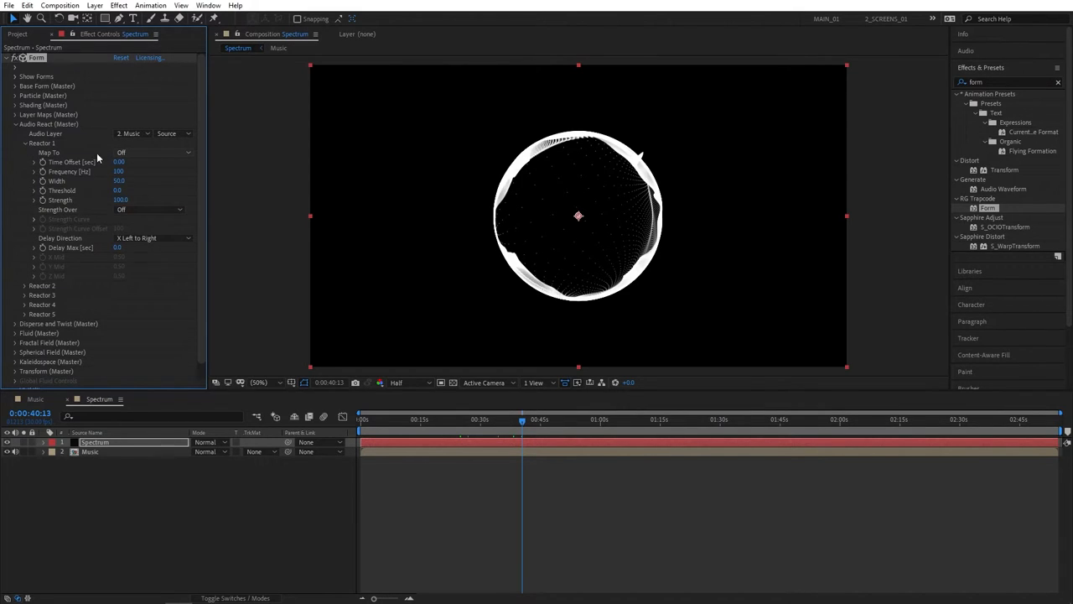
left_click(154, 152)
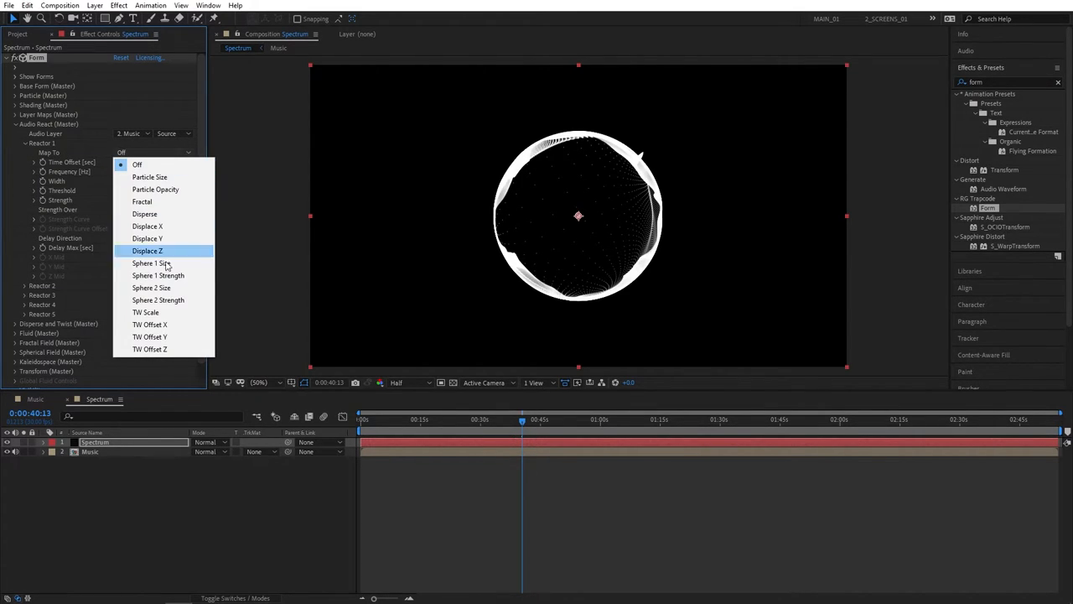
mouse_move(155, 202)
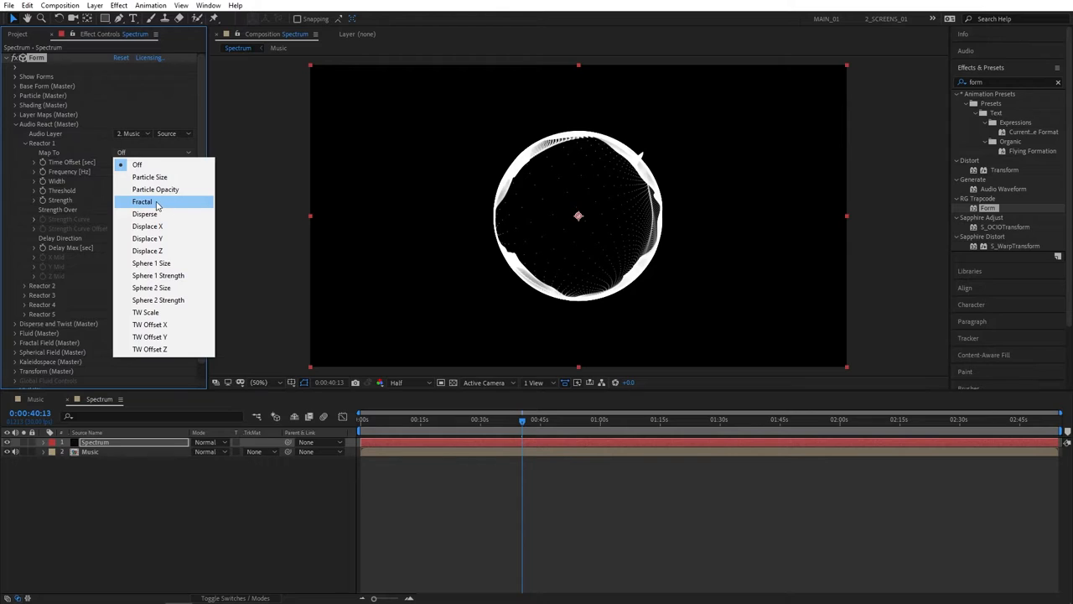
left_click(142, 201)
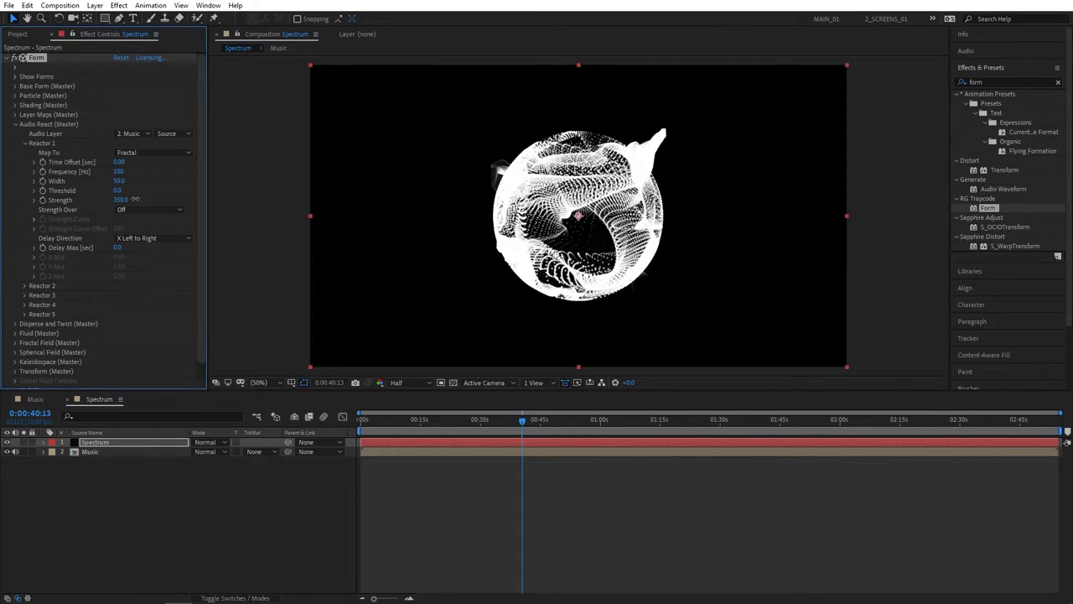
left_click(122, 200)
type("20")
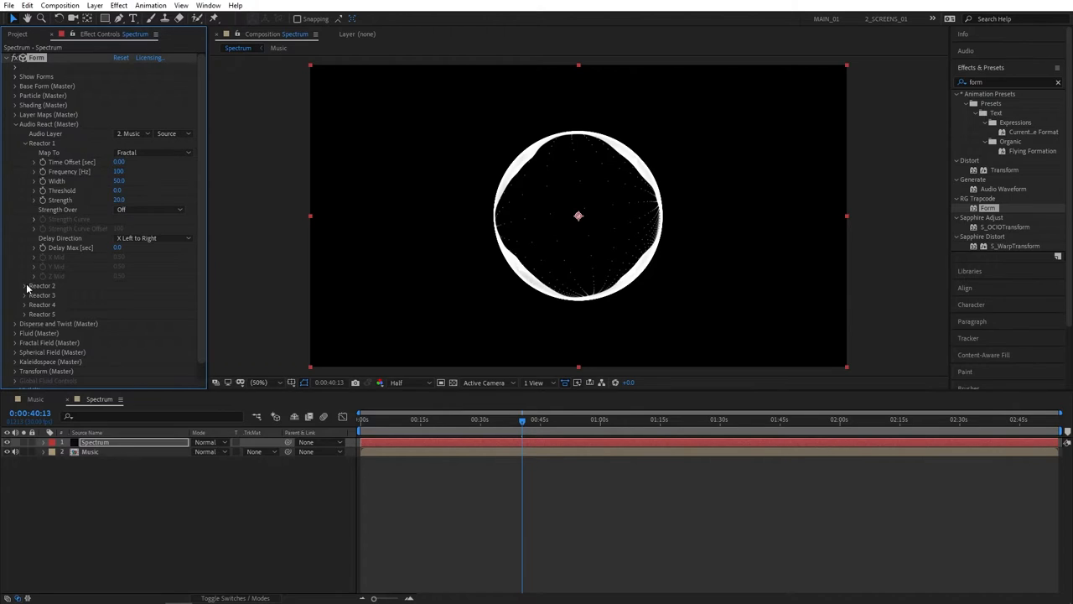
left_click(151, 259)
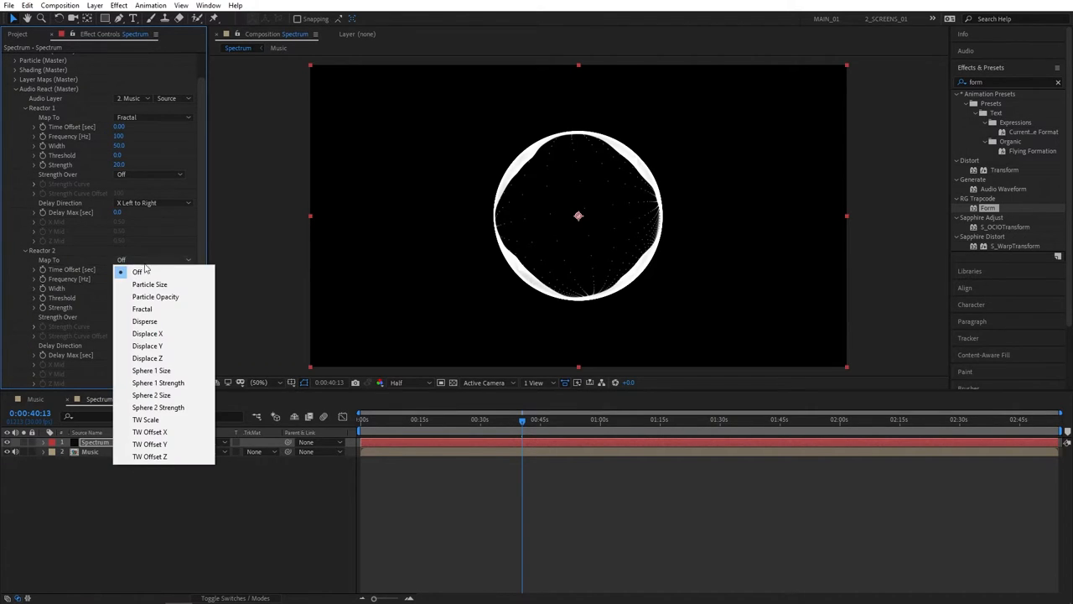
mouse_move(152, 370)
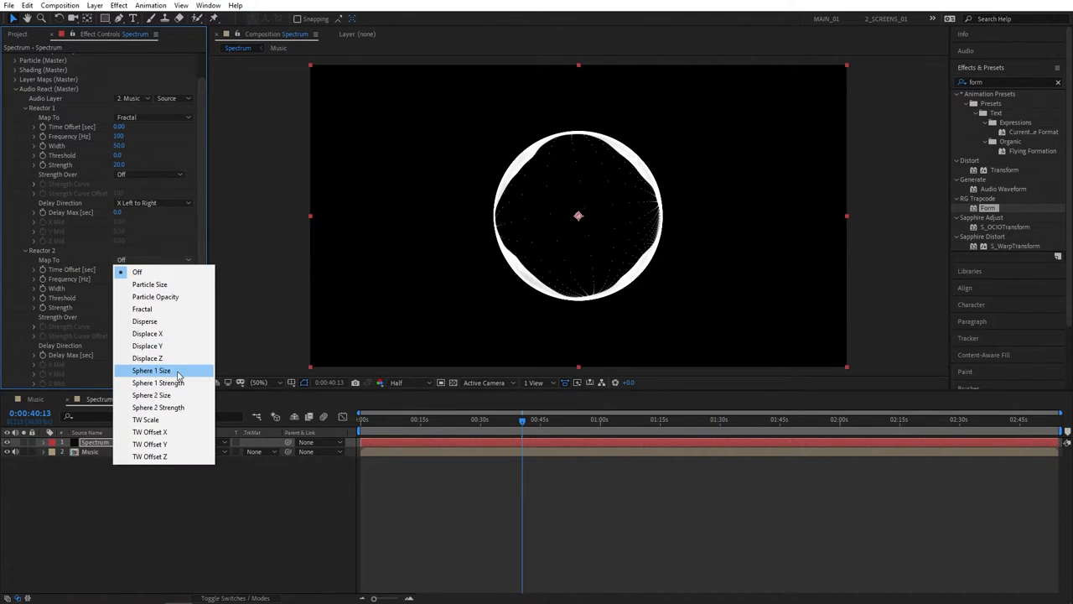
left_click(151, 370)
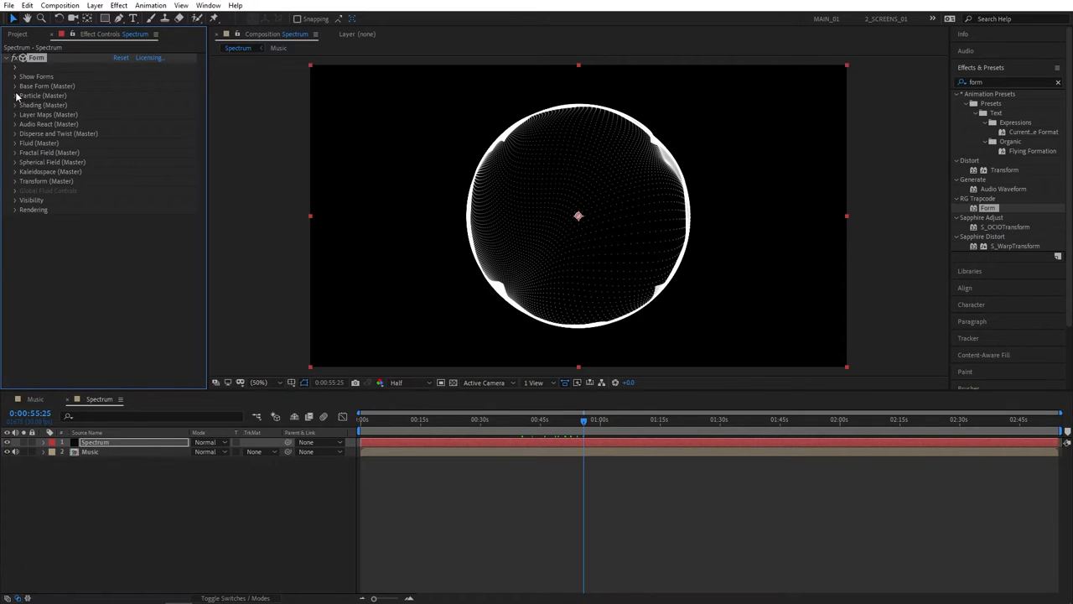
Step: Color Form's particles #C000FF and scrub through the song to preview the ring
left_click(15, 95)
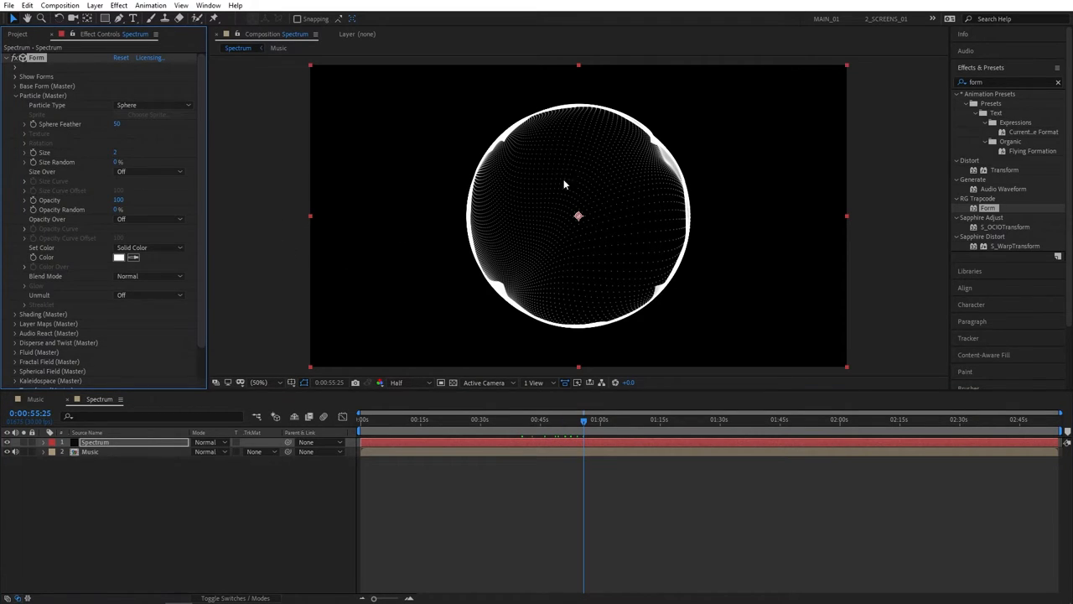
left_click(119, 257)
type("C000FF")
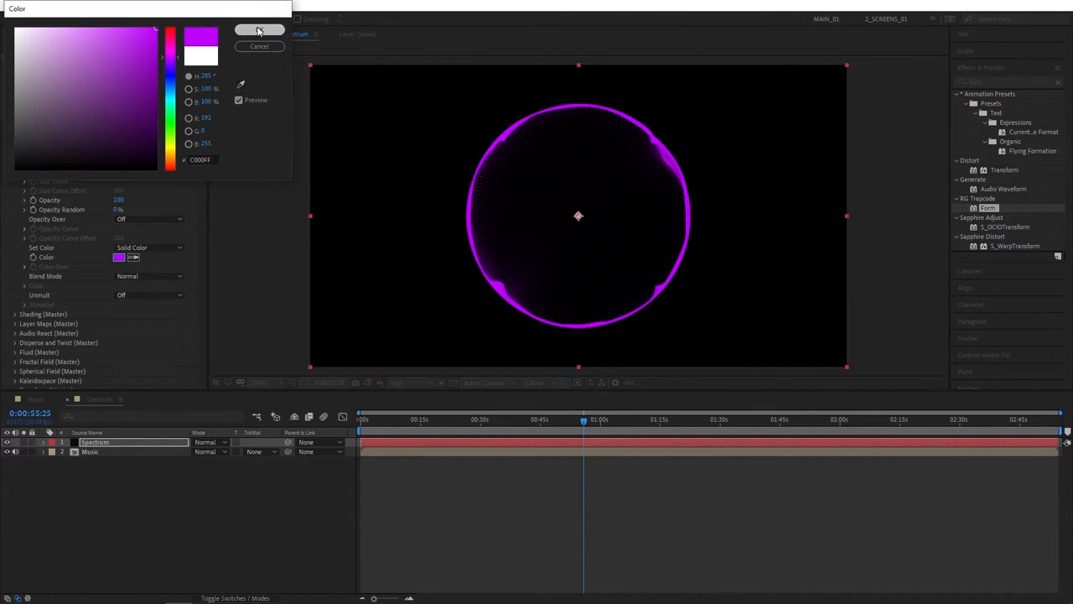
left_click(259, 31)
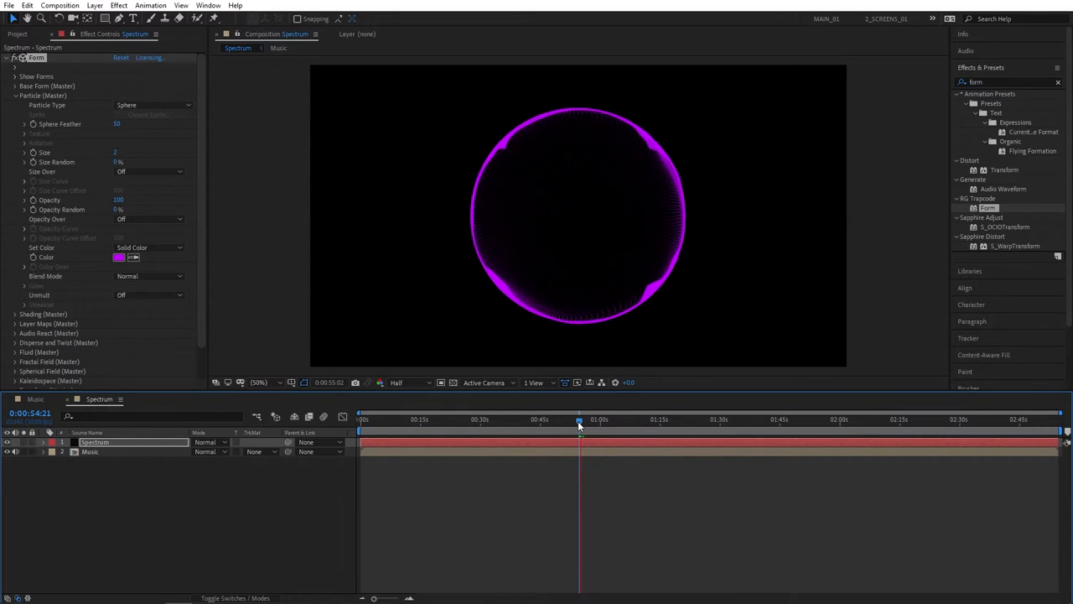
left_click(579, 419)
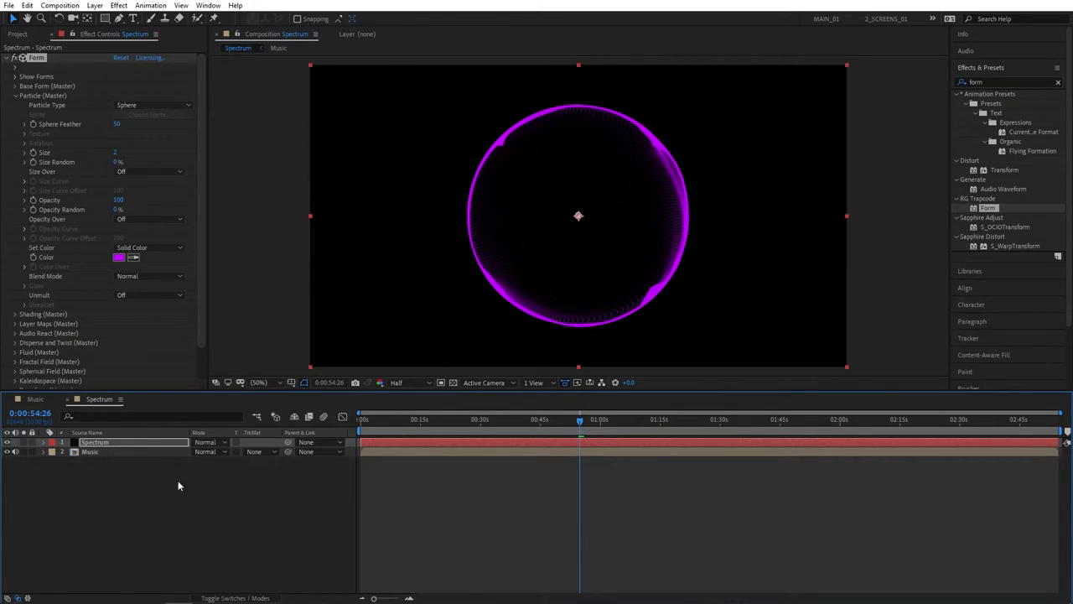
Step: Pre-compose the Spectrum layer as 'Spectrum', moving all attributes into the new comp
right_click(95, 442)
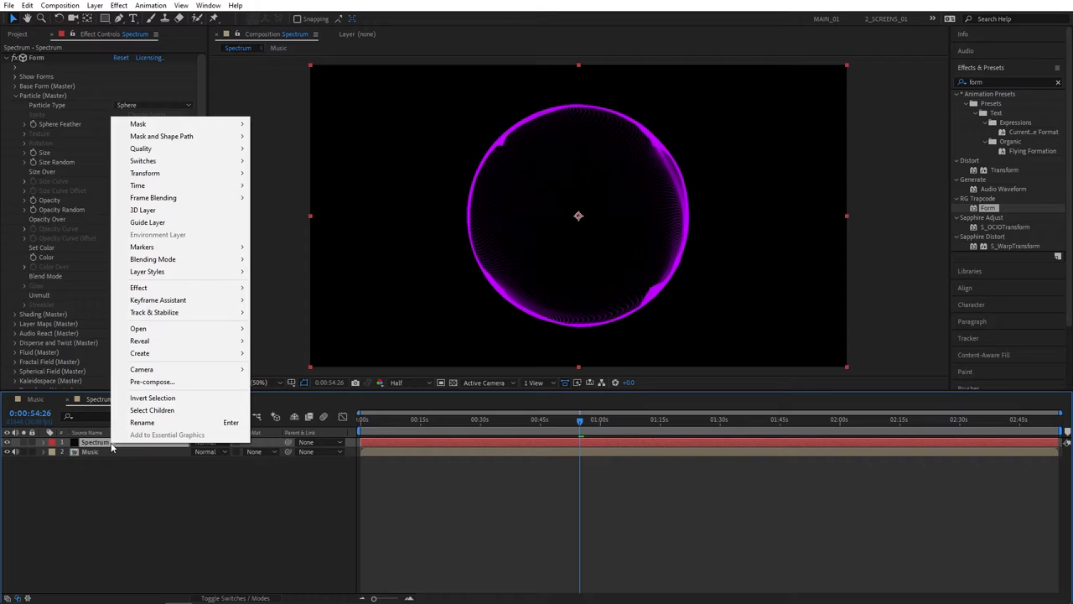
left_click(152, 381)
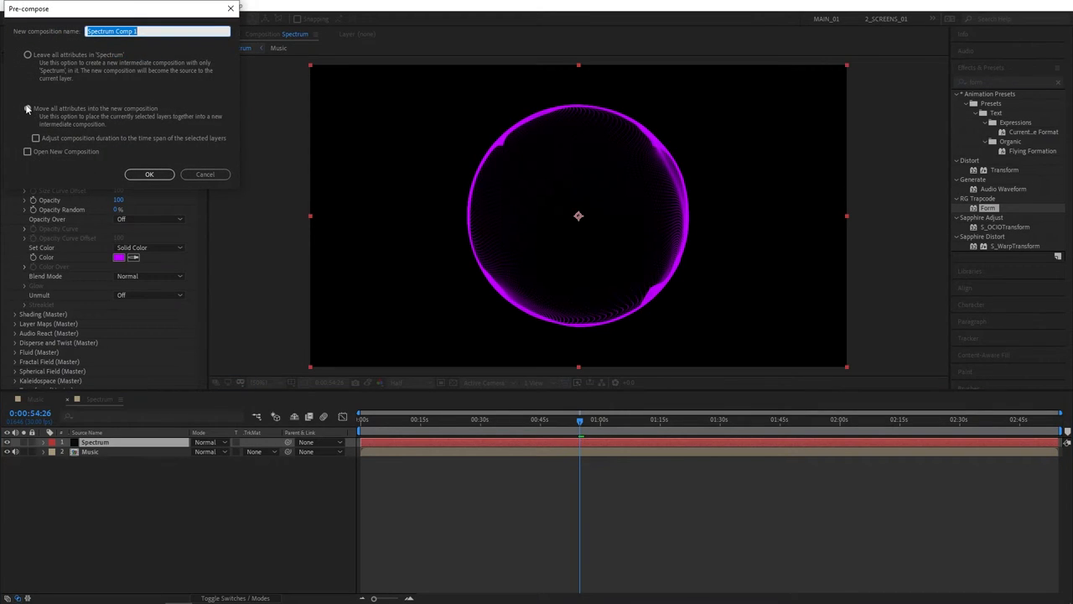
type("Spectrum")
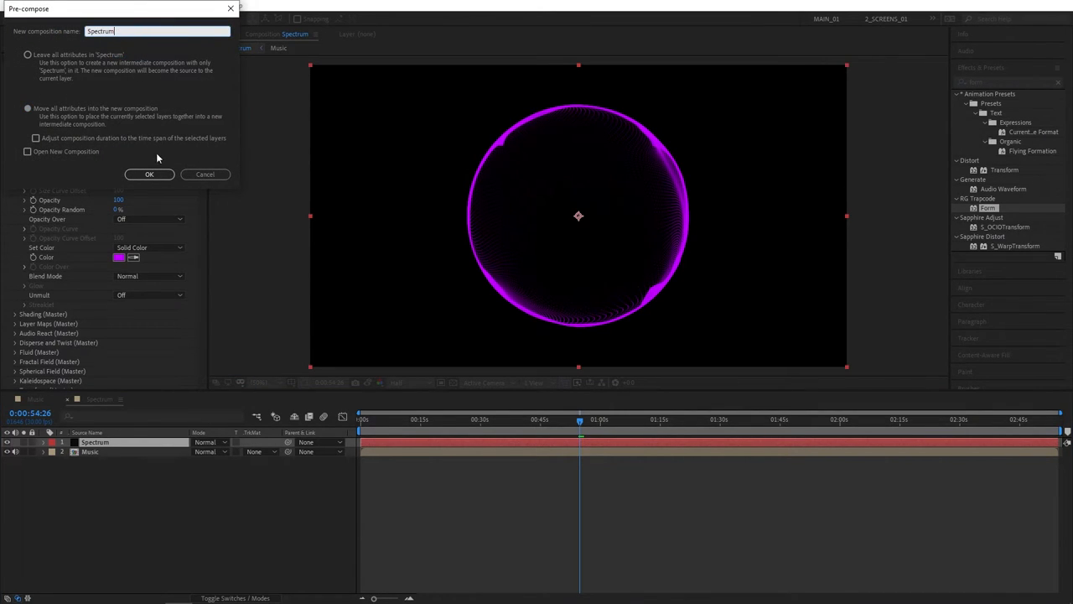
left_click(149, 174)
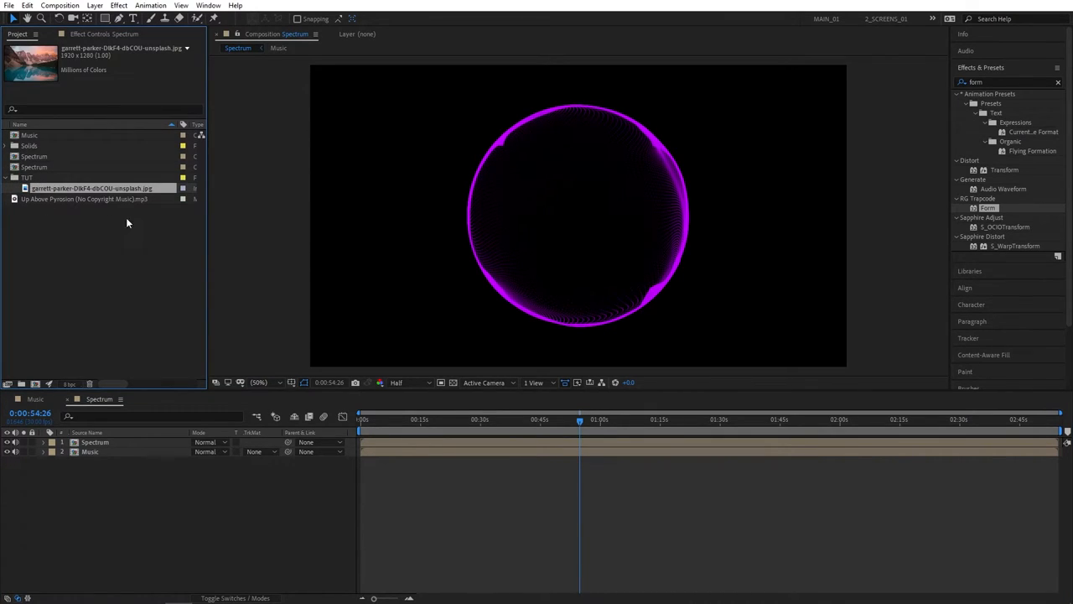
Step: Add the mountain photo below Spectrum at 20% opacity with Gaussian Blur, ring shifted right
left_click(89, 451)
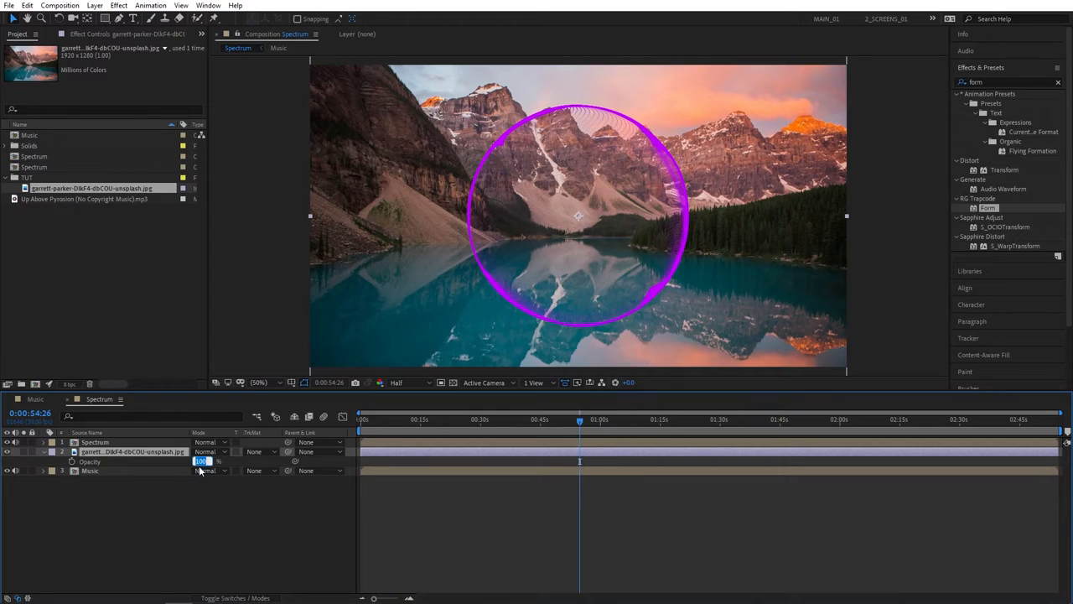
type("20")
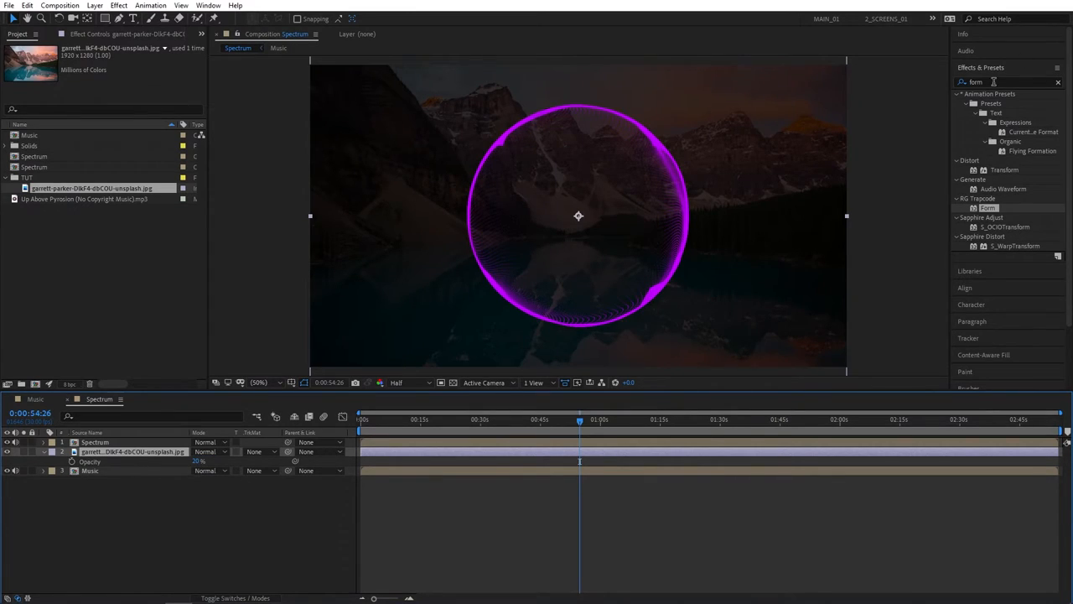
type("gaus")
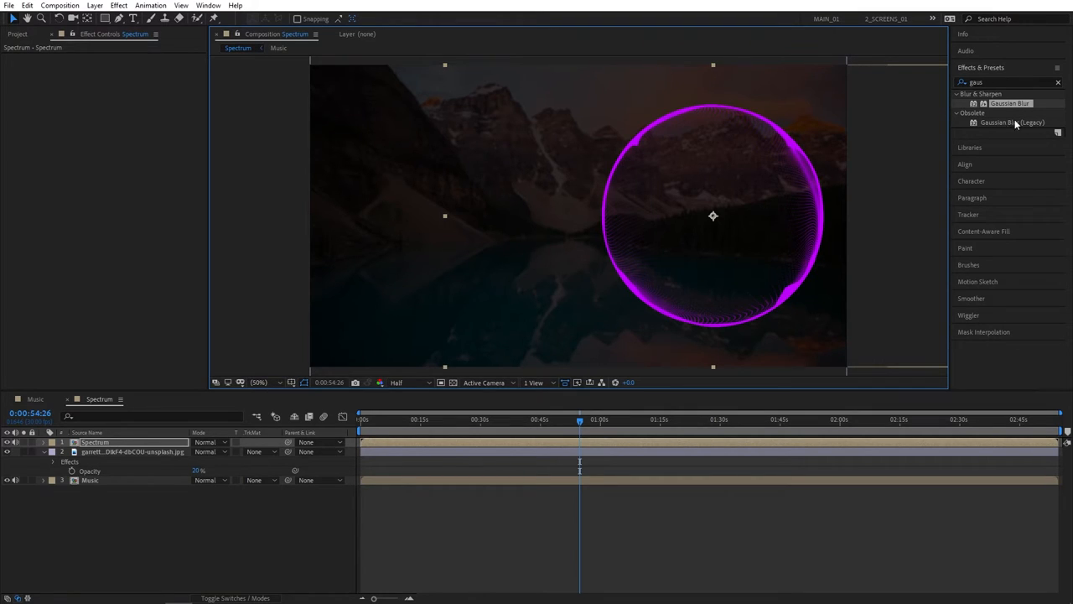
Step: Type the 'SMERTIMBA GRAPHICS EDITION' title in Cafe Nero MS4, left of the ring
left_click(133, 18)
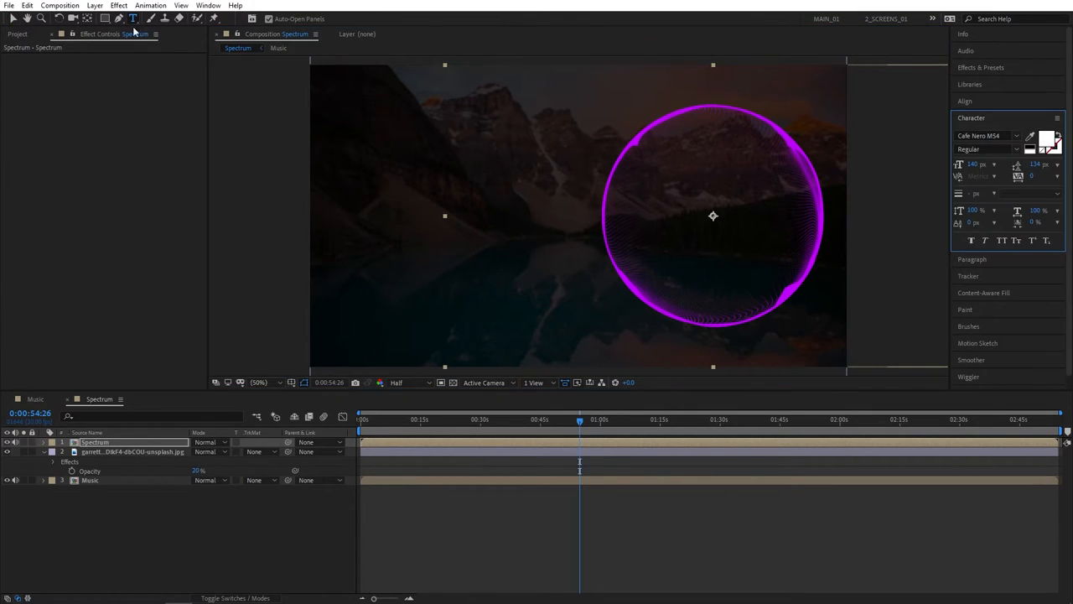
left_click(1015, 135)
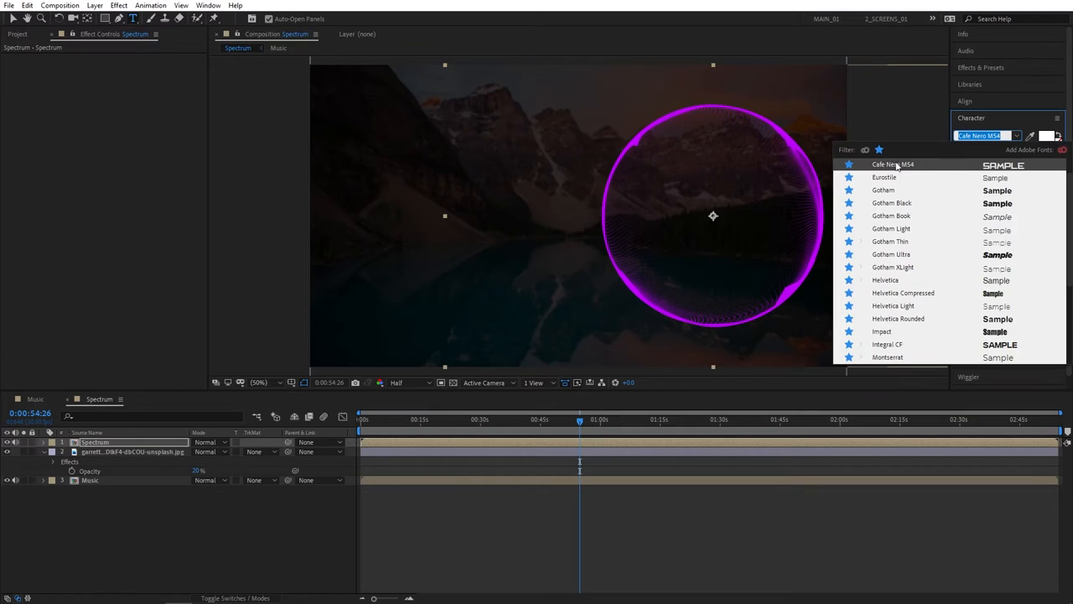
mouse_move(912, 168)
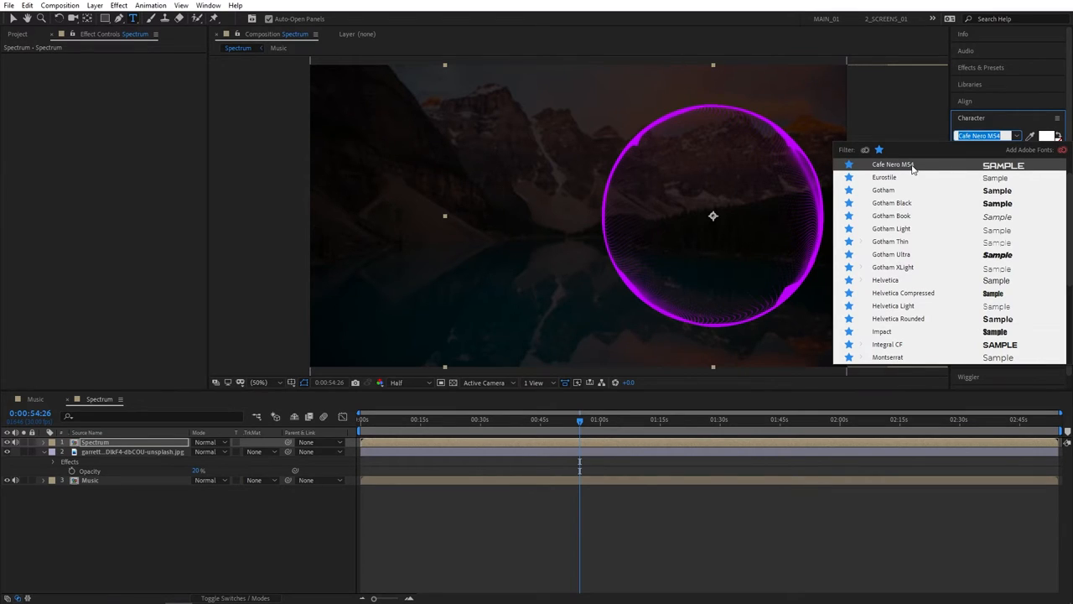
left_click(892, 163)
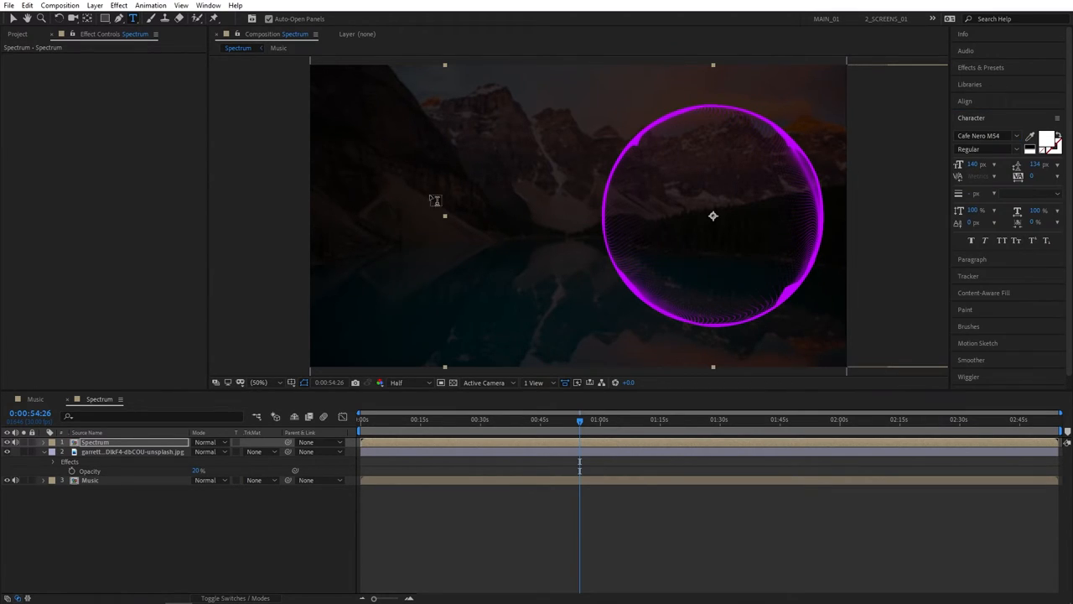
mouse_move(396, 190)
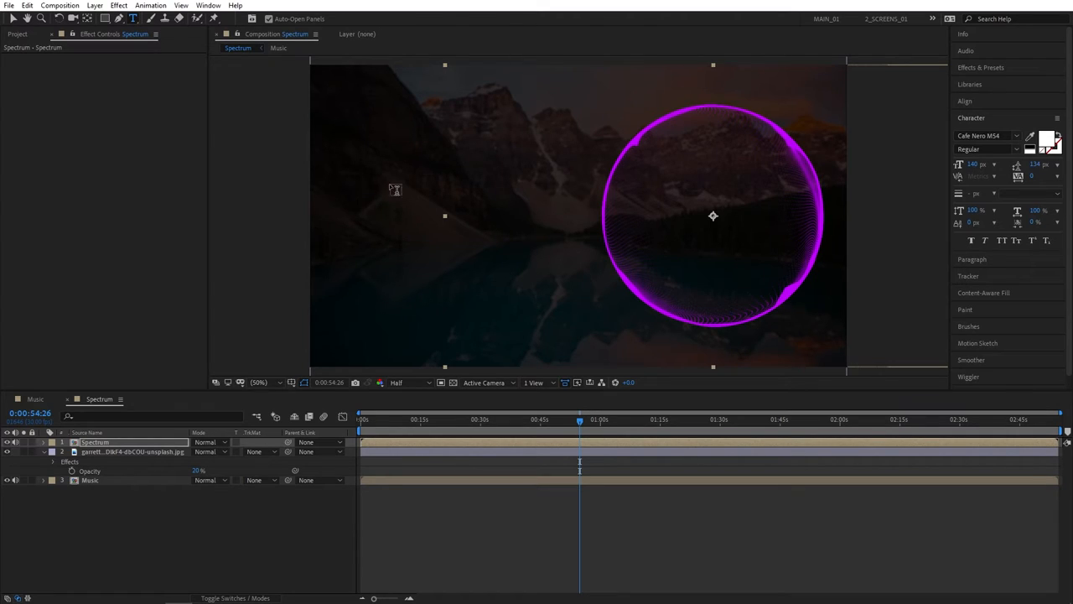
type("Smertimba Graphics")
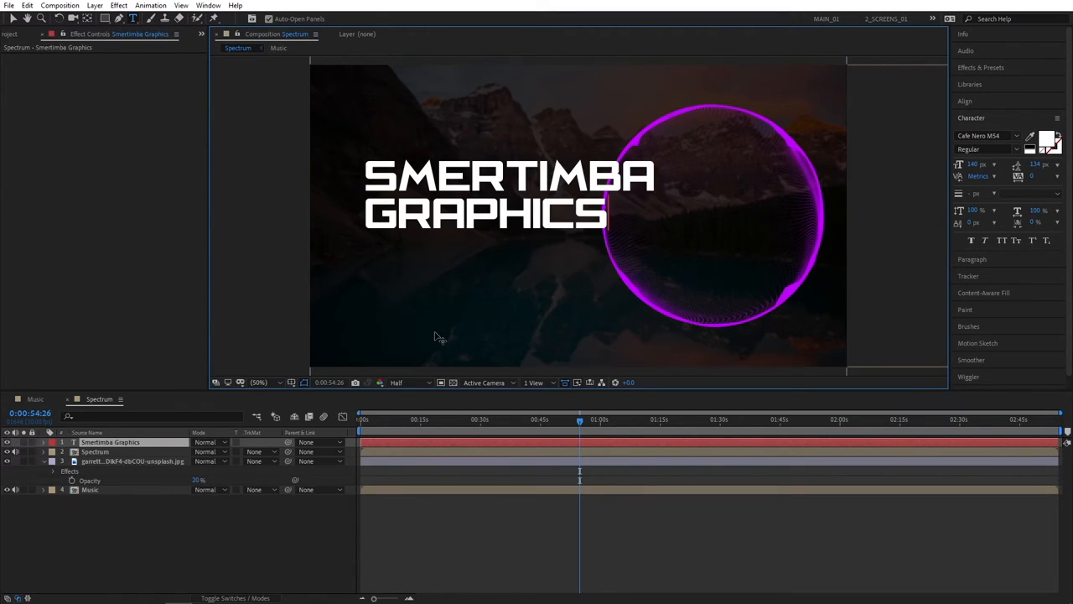
type("EDITION")
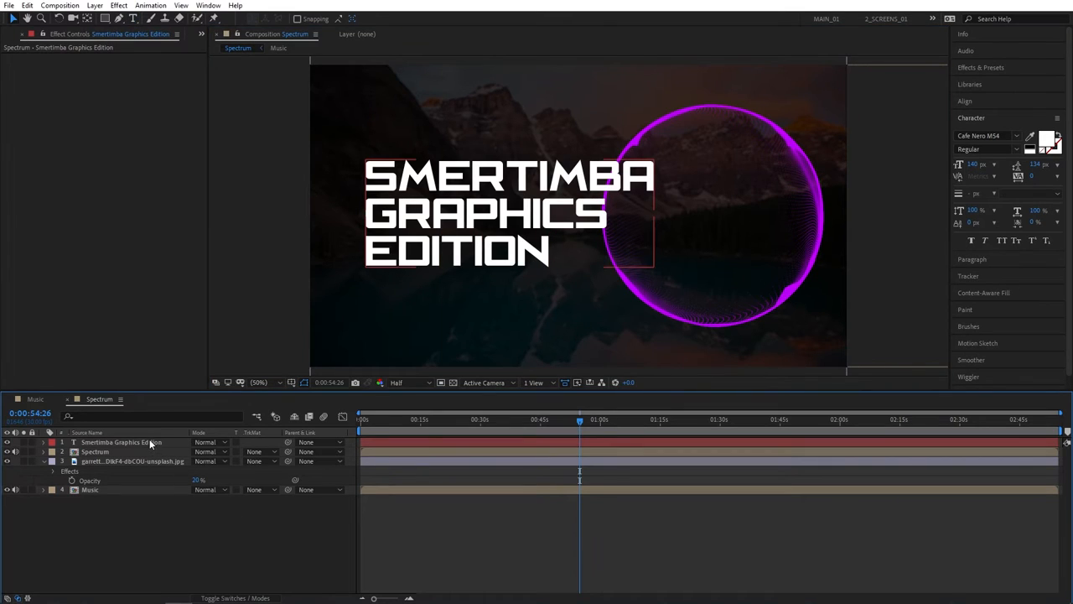
left_click(120, 442)
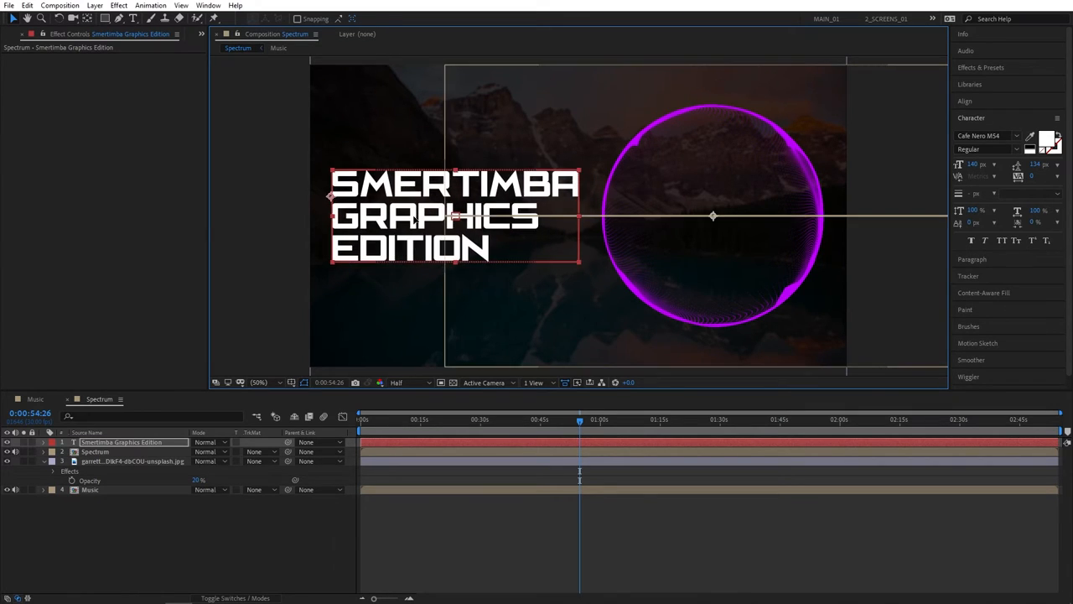
Step: Move the playhead earlier and apply a Glow effect to the Spectrum layer
left_click(570, 420)
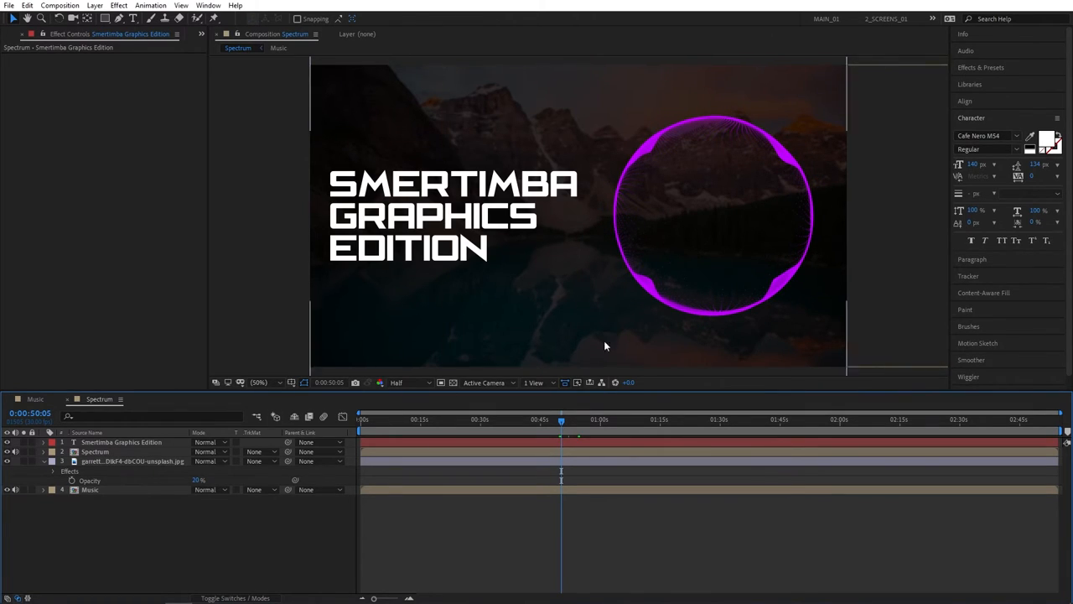
type("blur")
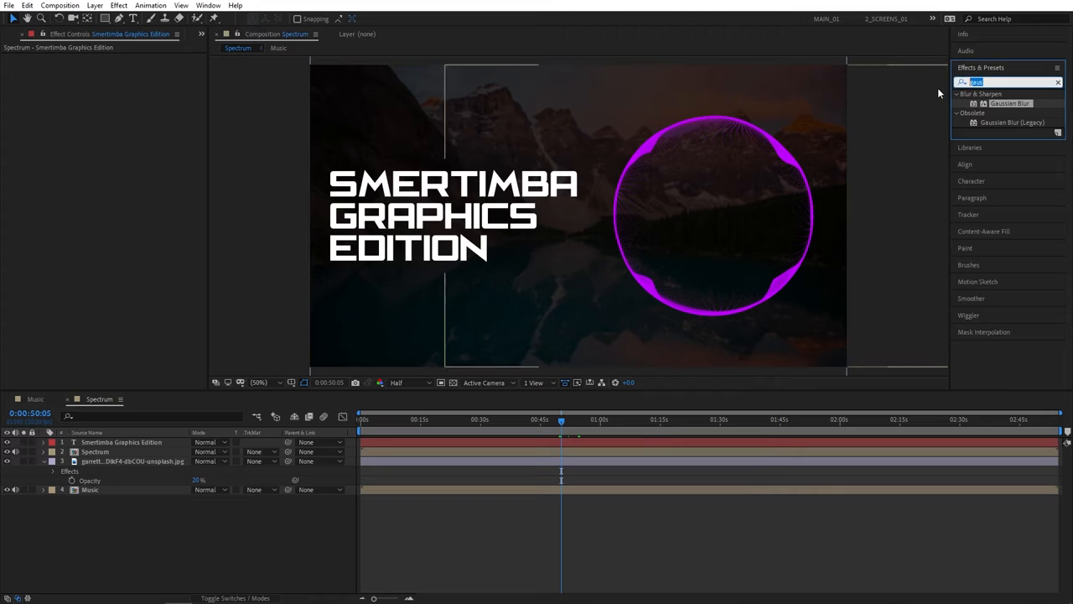
type("glow")
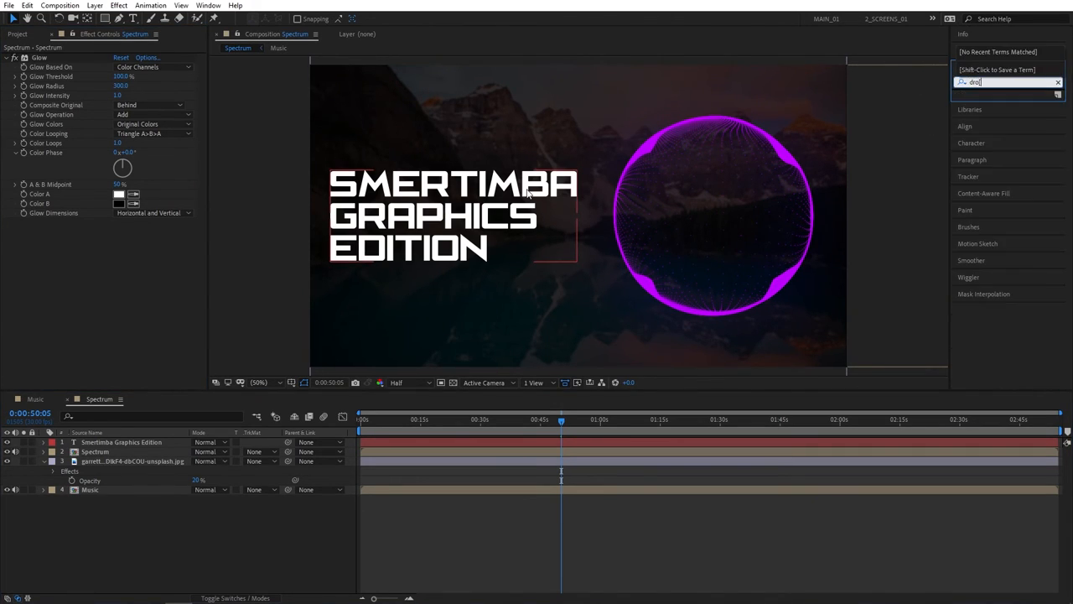
Step: Add two Drop Shadow effects to the title text, with softness 20 and 100
type("drop")
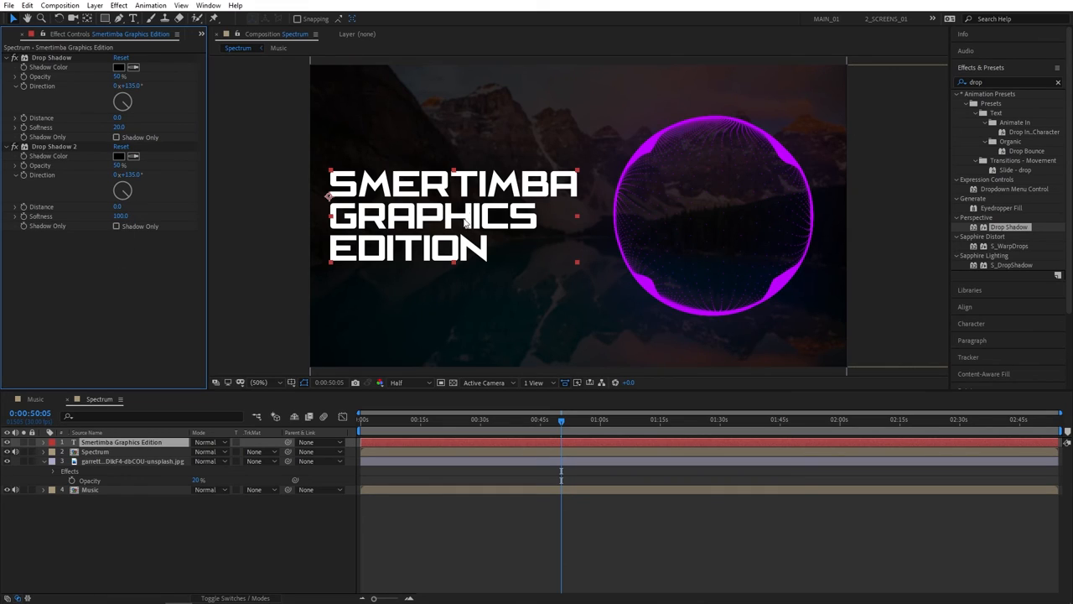
mouse_move(386, 216)
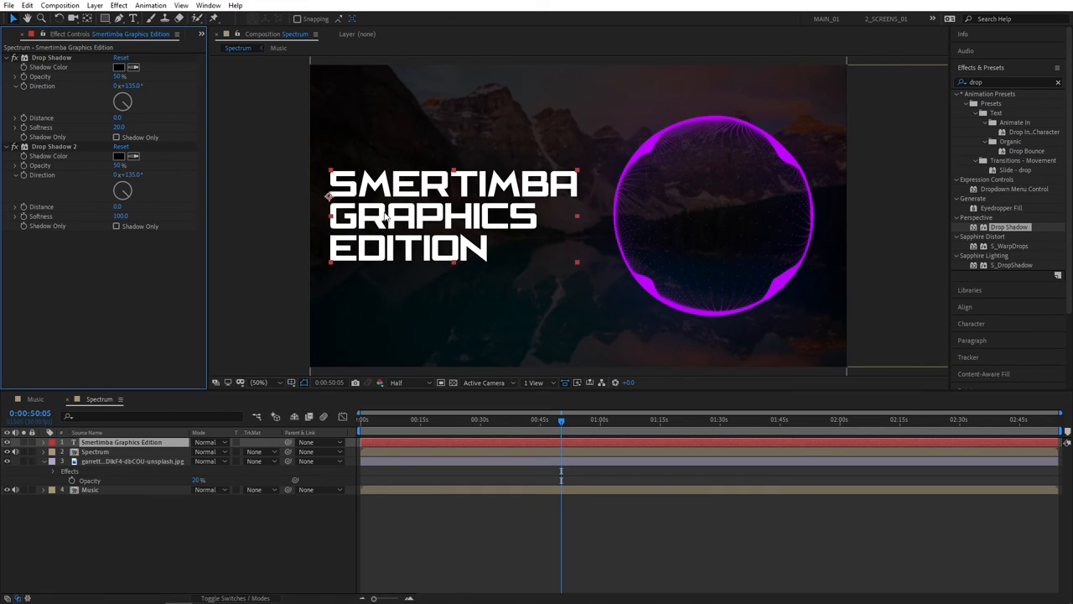
mouse_move(492, 203)
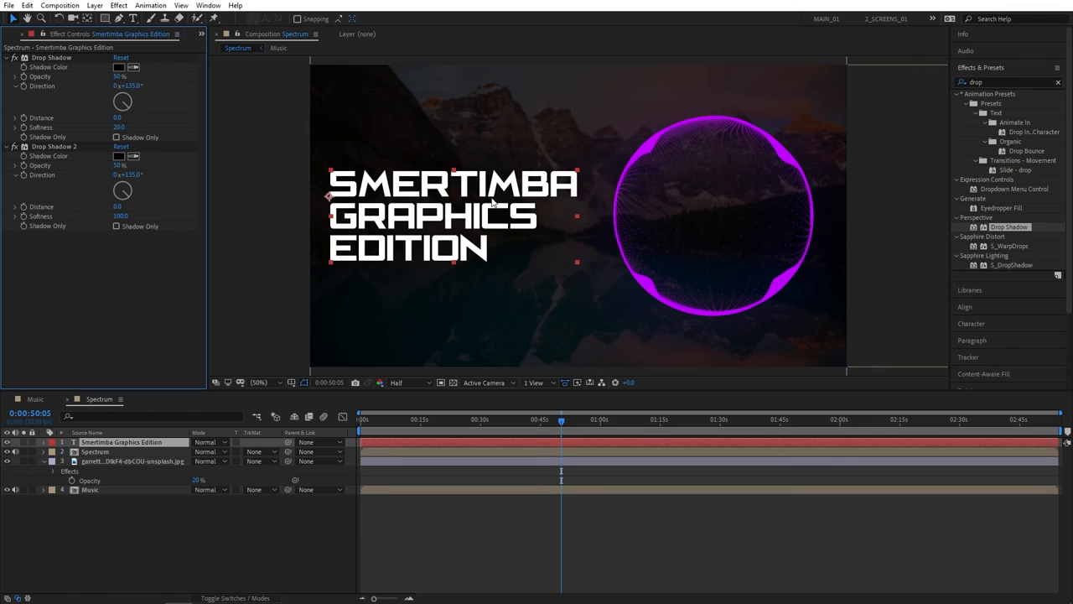